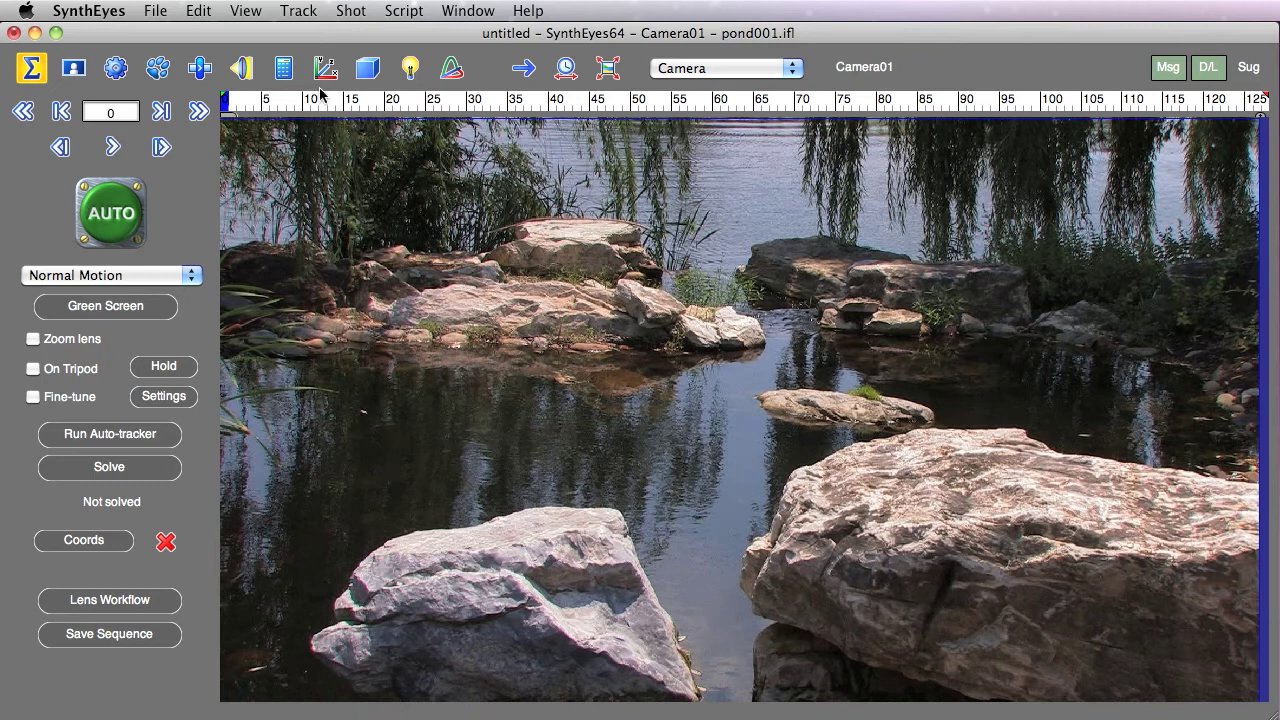
pyautogui.moveTo(308, 108)
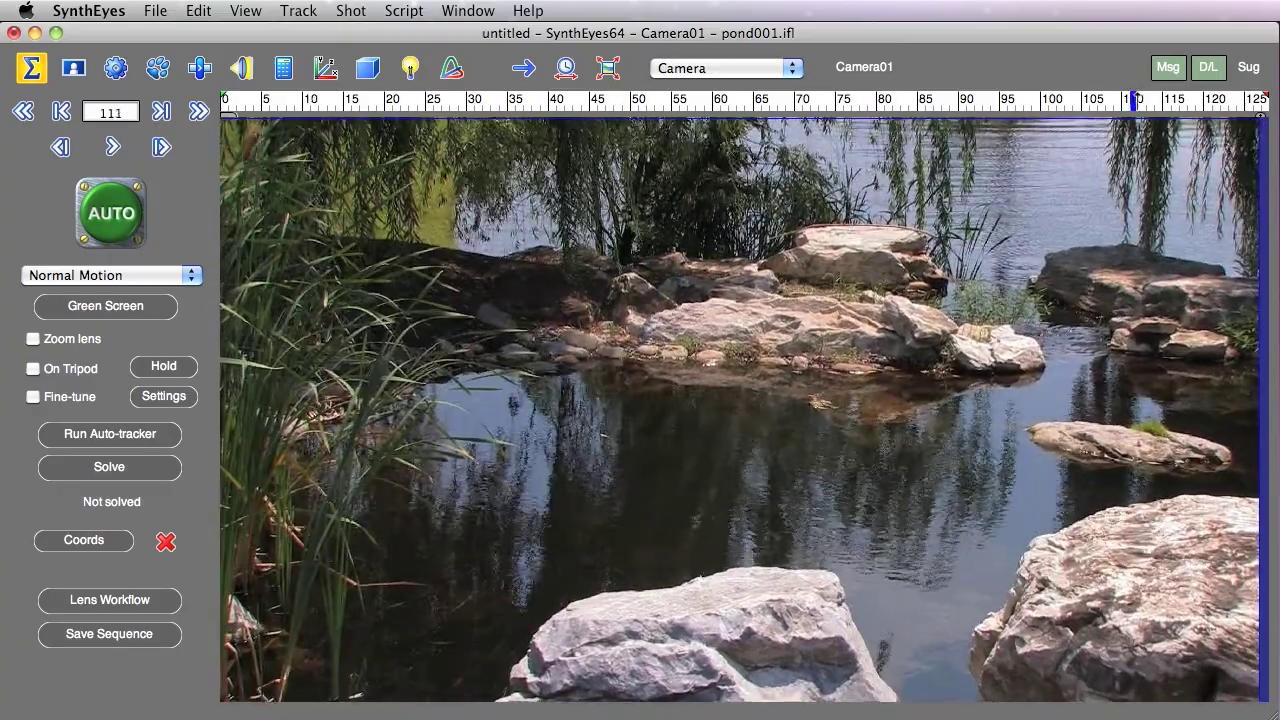
# - Run AUTO to track and solve the pond001 shot, yielding a 1.79 hpix solve error
pyautogui.click(60, 112)
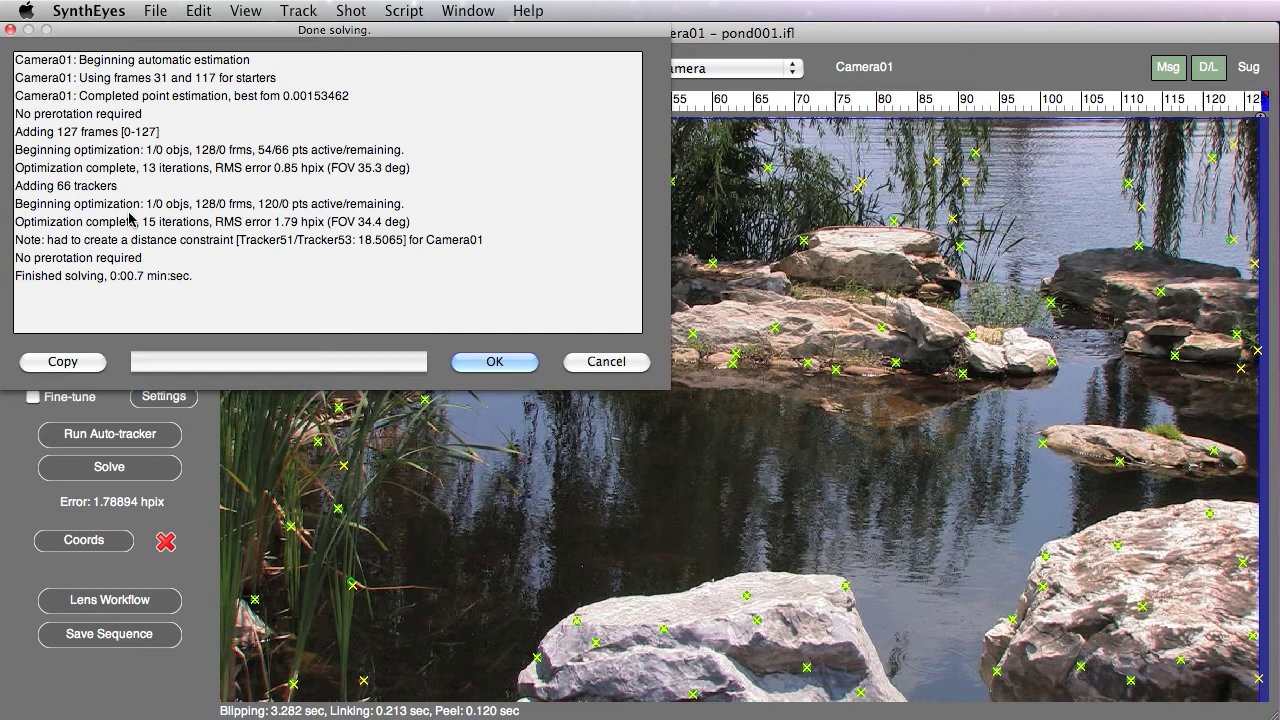
pyautogui.moveTo(148, 250)
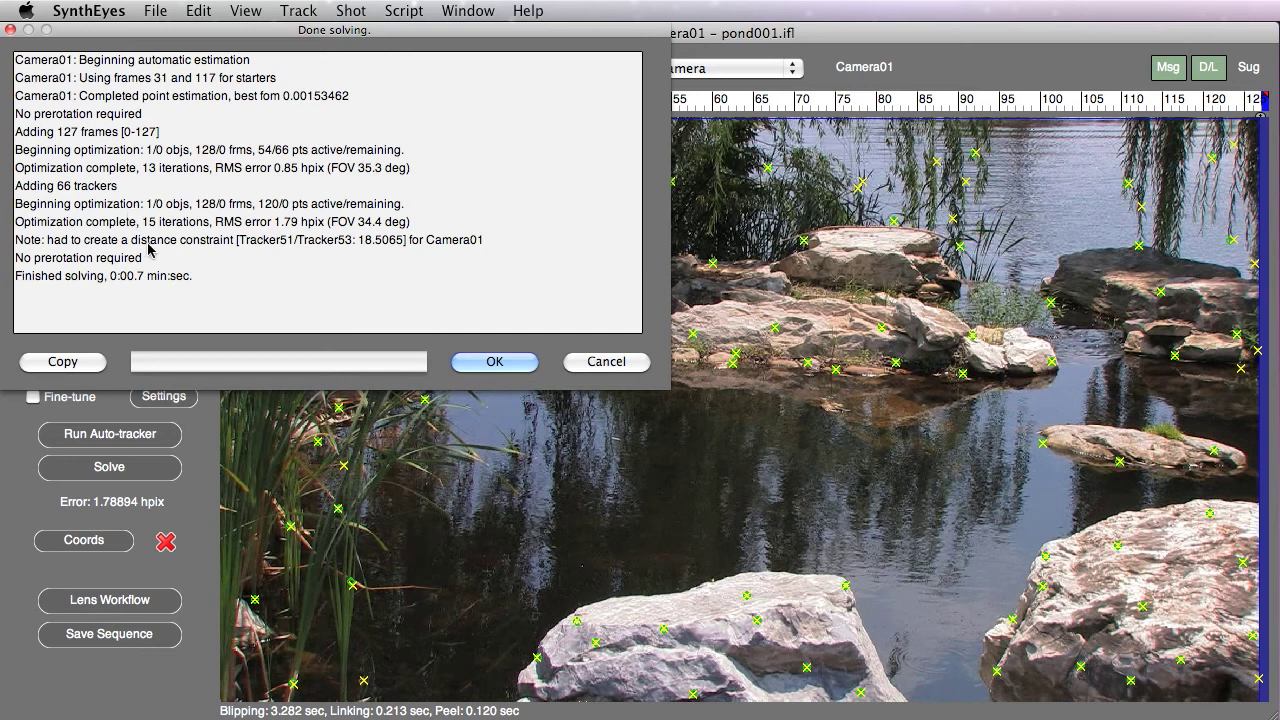
# - Dismiss the solve log and reach the View submenu for the camera viewport
pyautogui.click(494, 360)
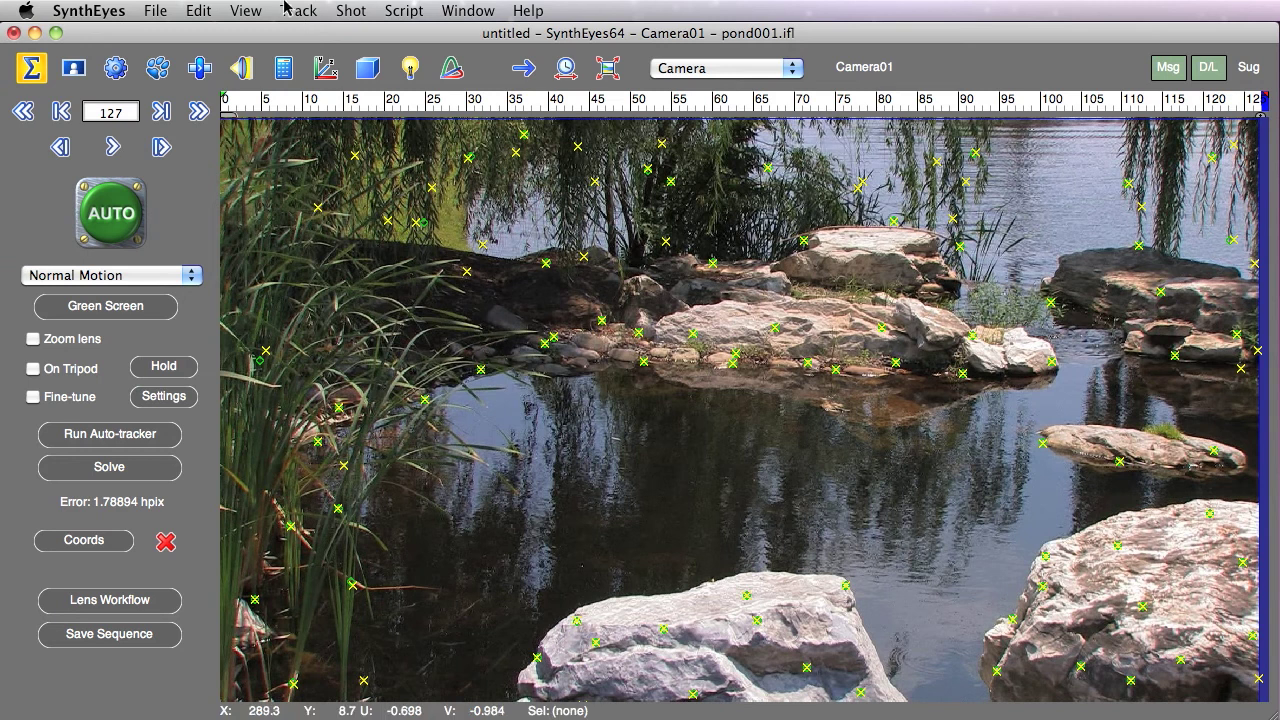
pyautogui.click(298, 12)
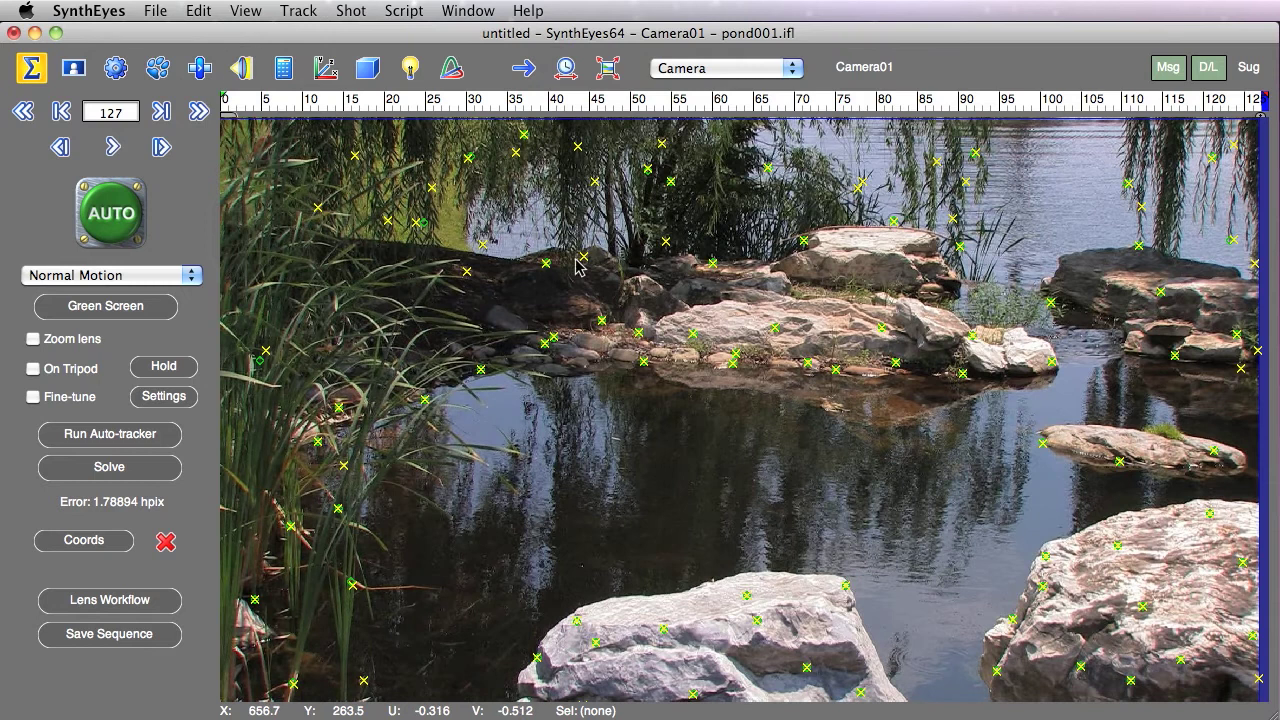
pyautogui.moveTo(476, 224)
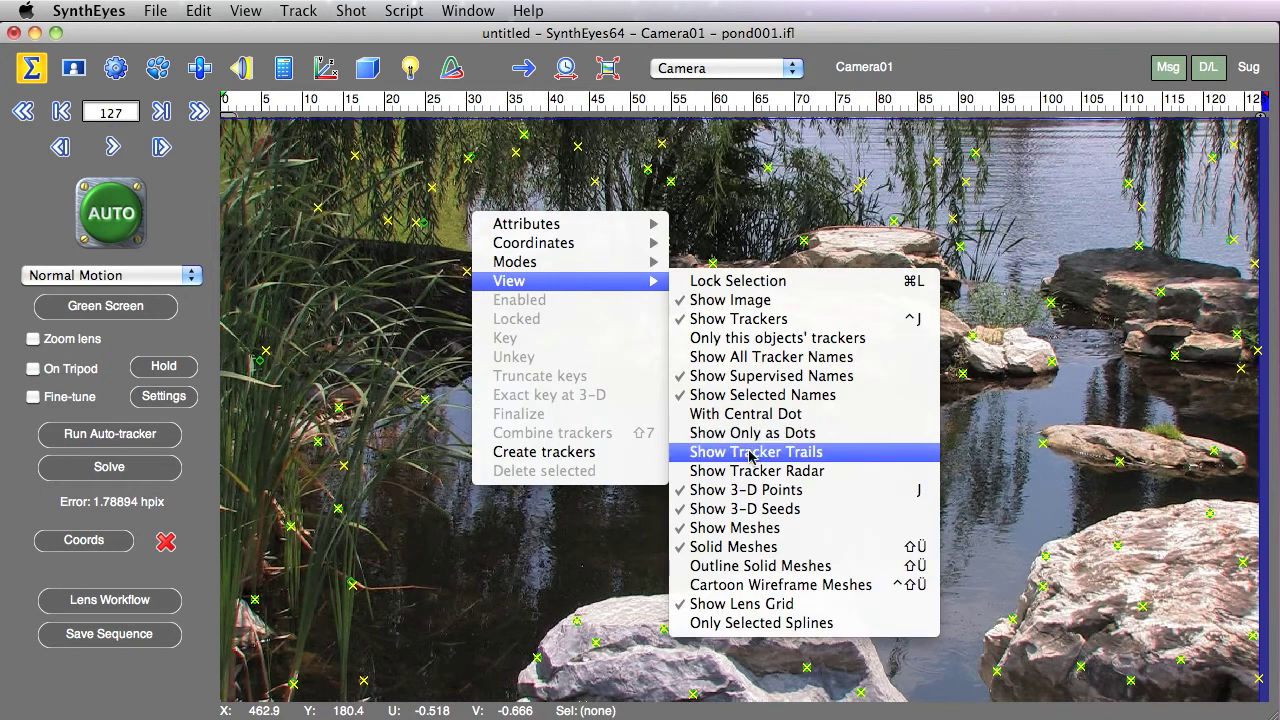
pyautogui.moveTo(756, 470)
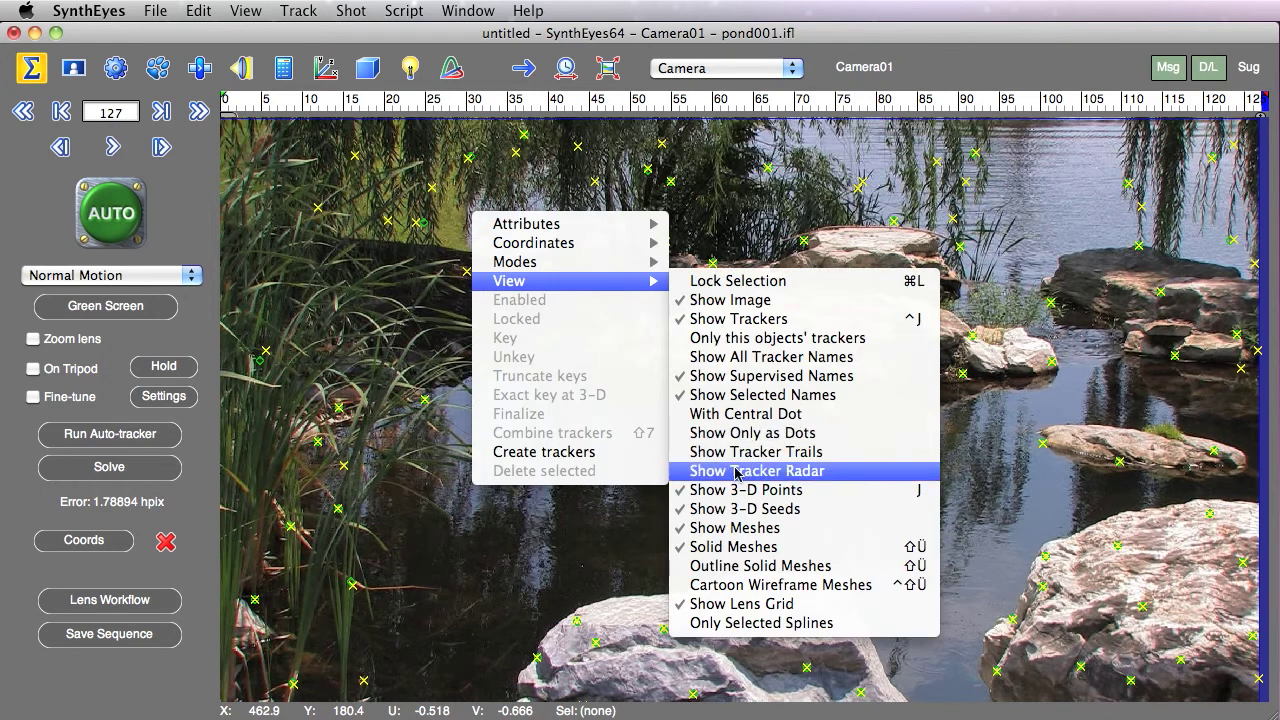
# - Enable Show Tracker Radar so error circles appear around the trackers
pyautogui.click(756, 472)
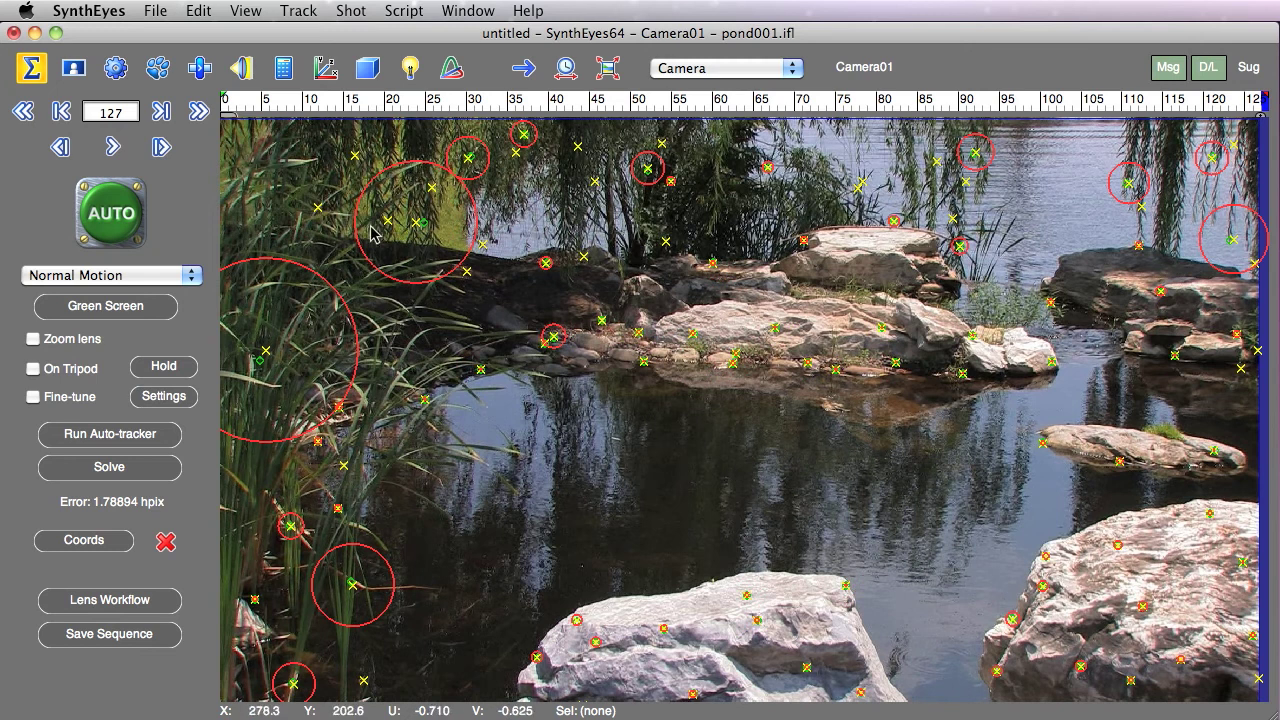
pyautogui.moveTo(344, 110)
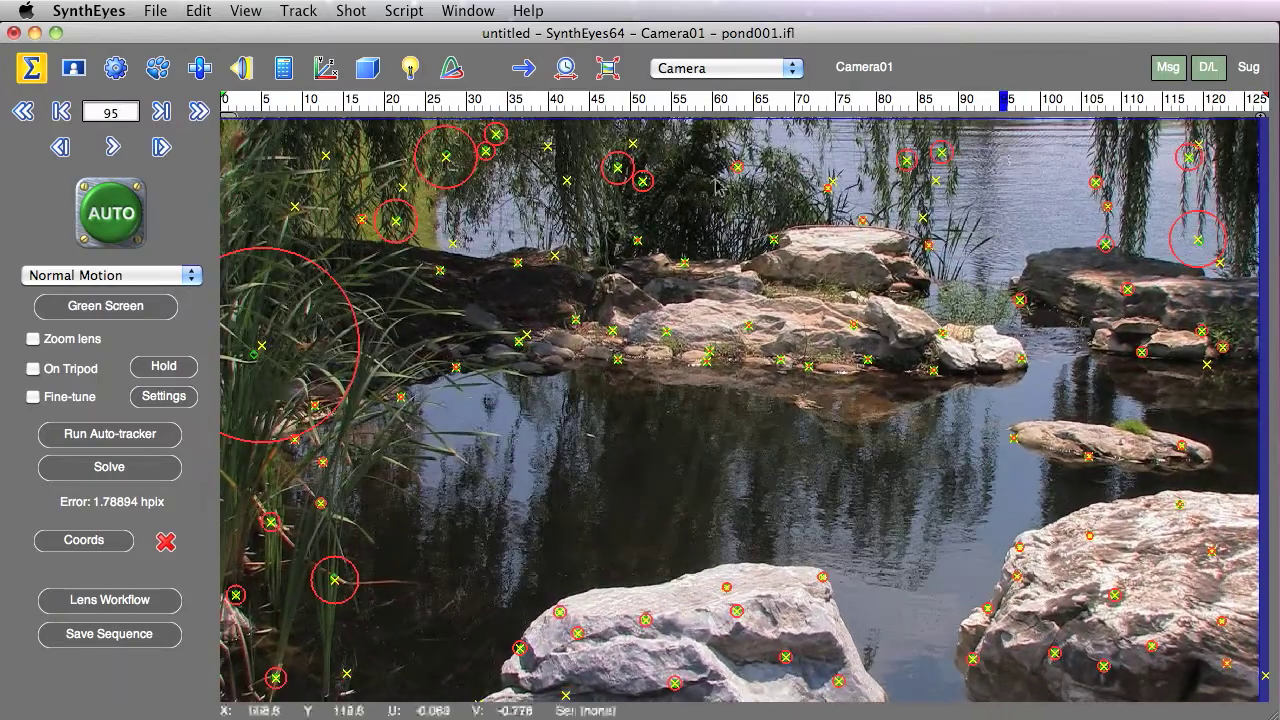
pyautogui.moveTo(356, 160)
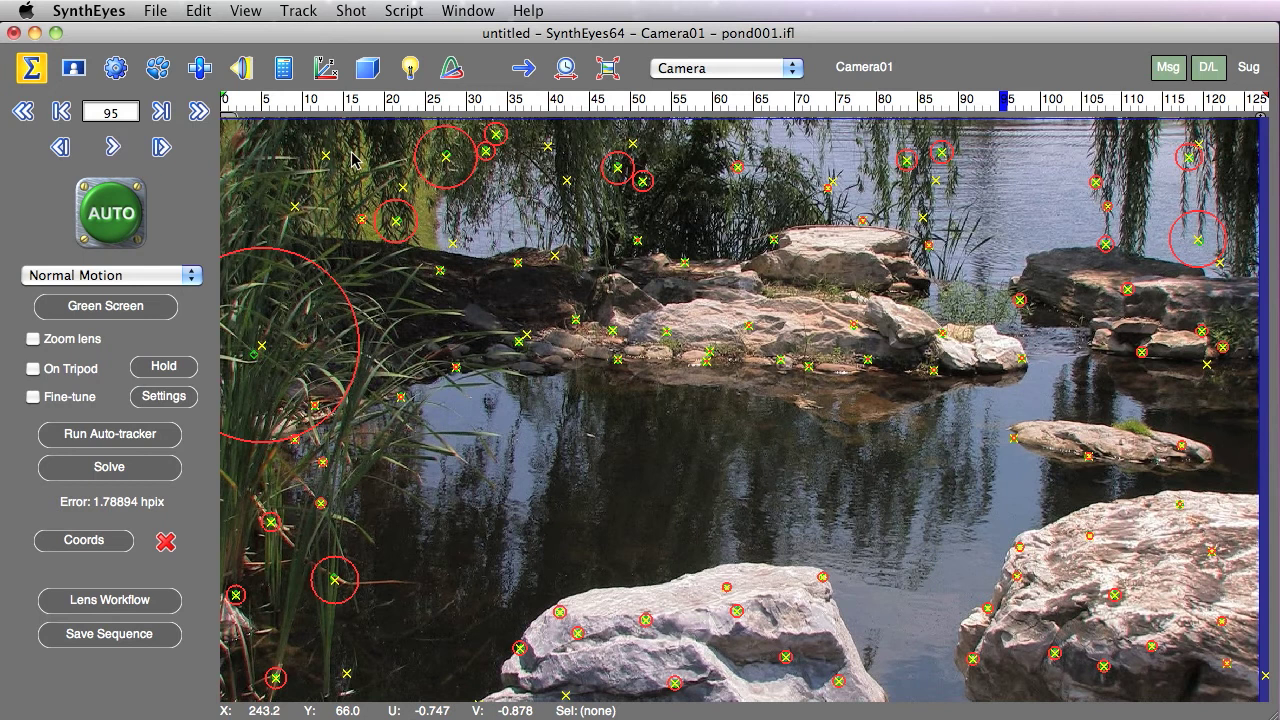
pyautogui.moveTo(232, 172)
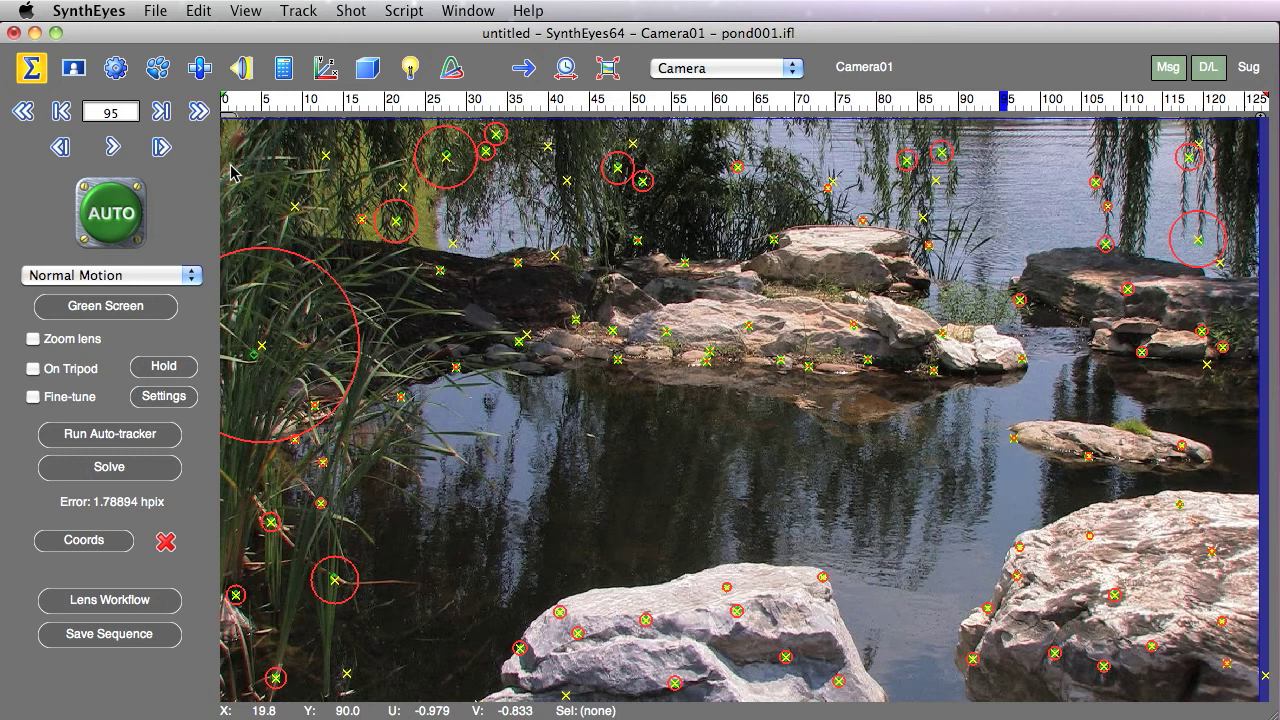
pyautogui.moveTo(1136, 114)
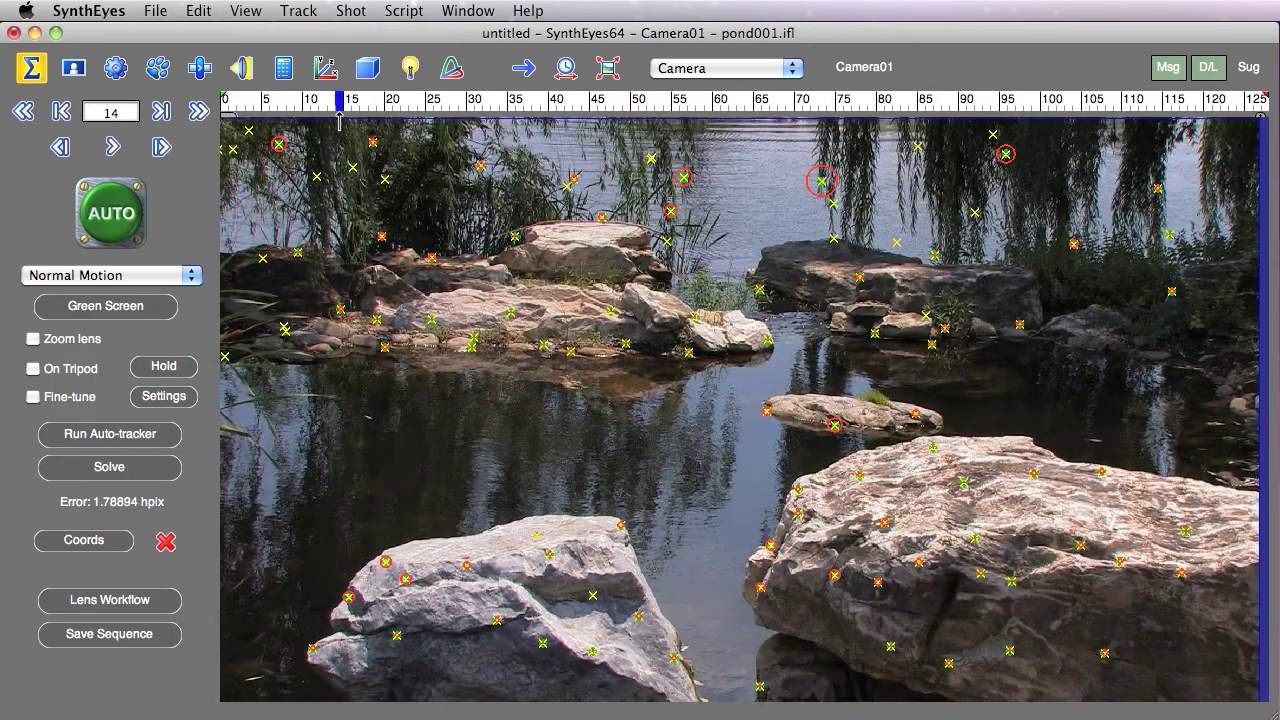
# - Scrub through the shot reviewing error circles, then disable Show Tracker Radar
pyautogui.click(964, 100)
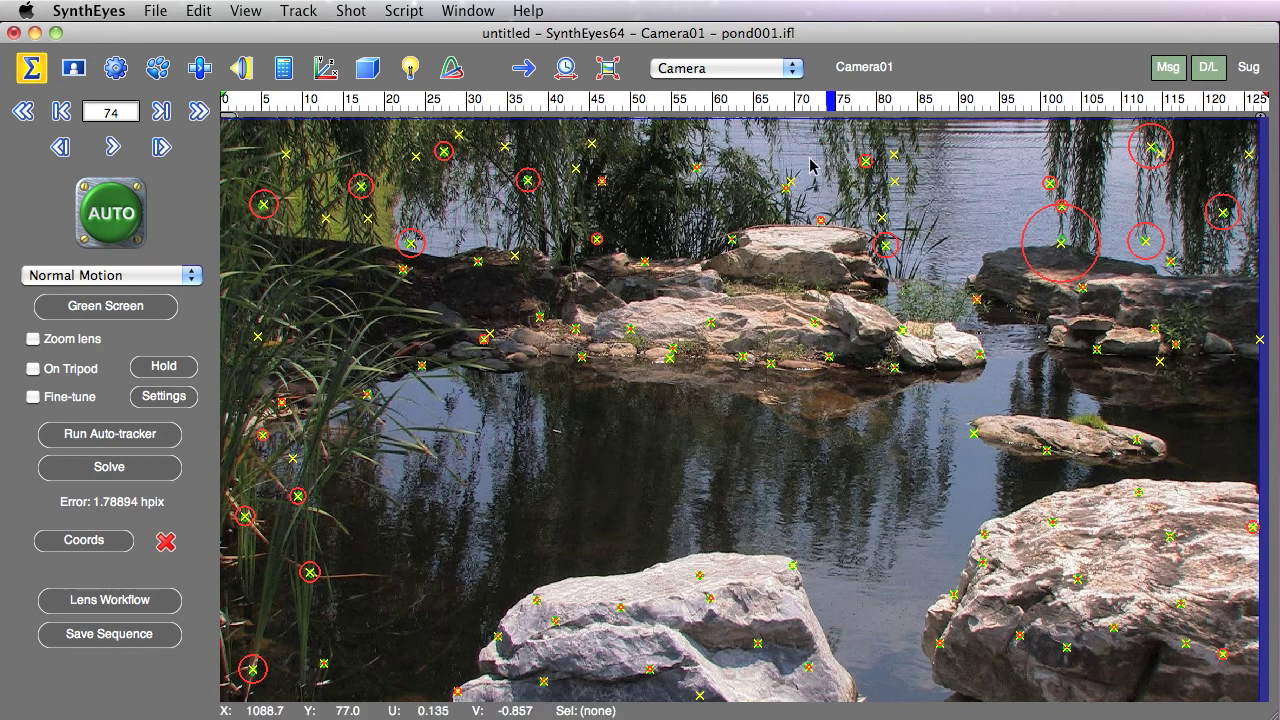
pyautogui.moveTo(790, 144)
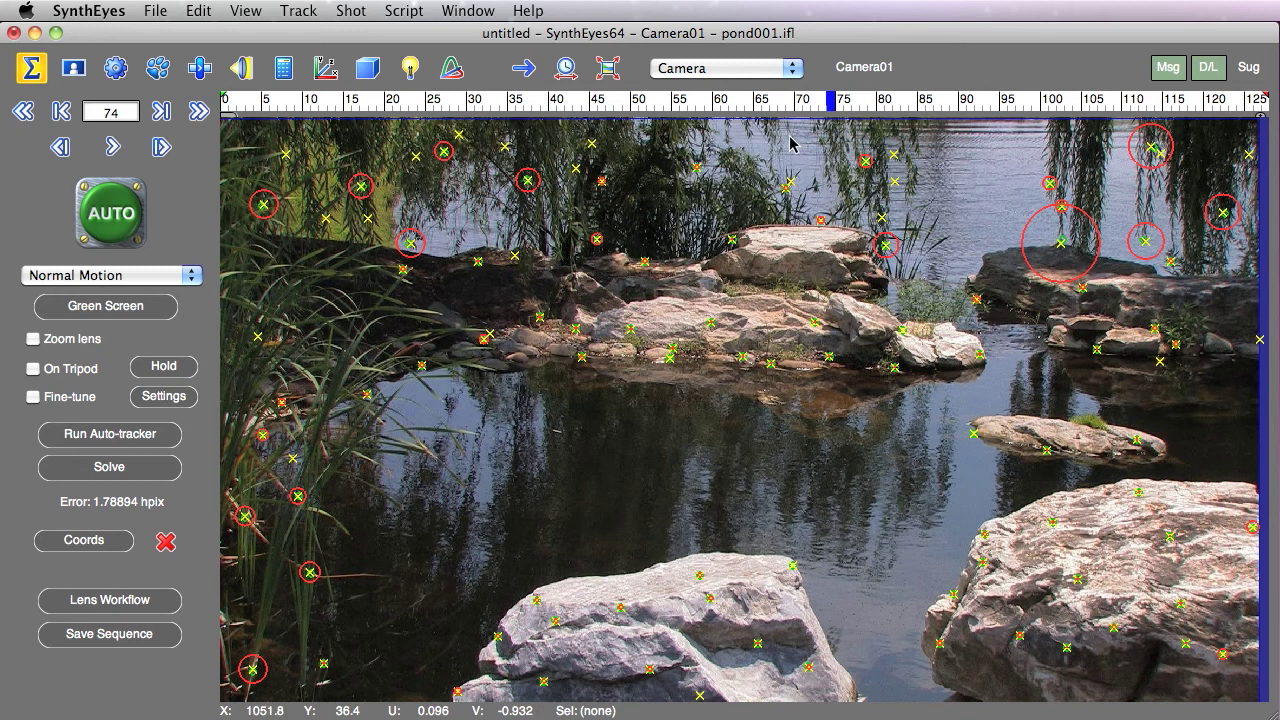
pyautogui.moveTo(776, 96)
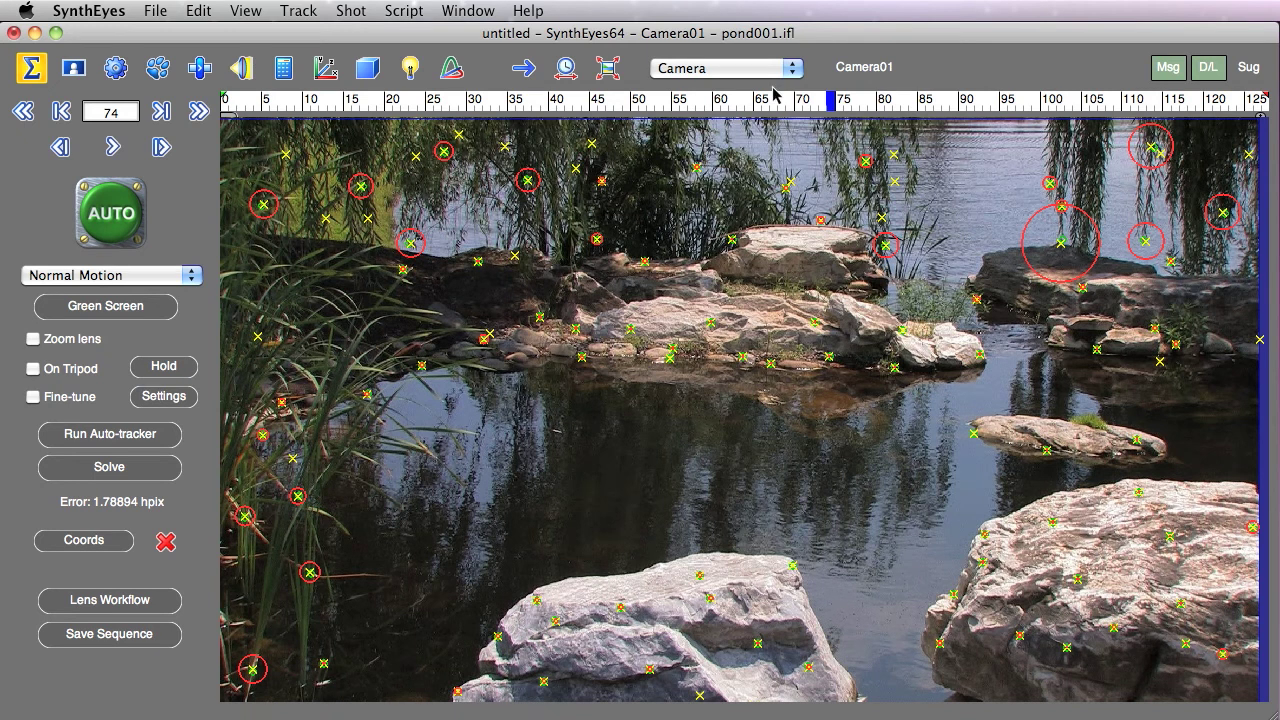
pyautogui.moveTo(570, 104)
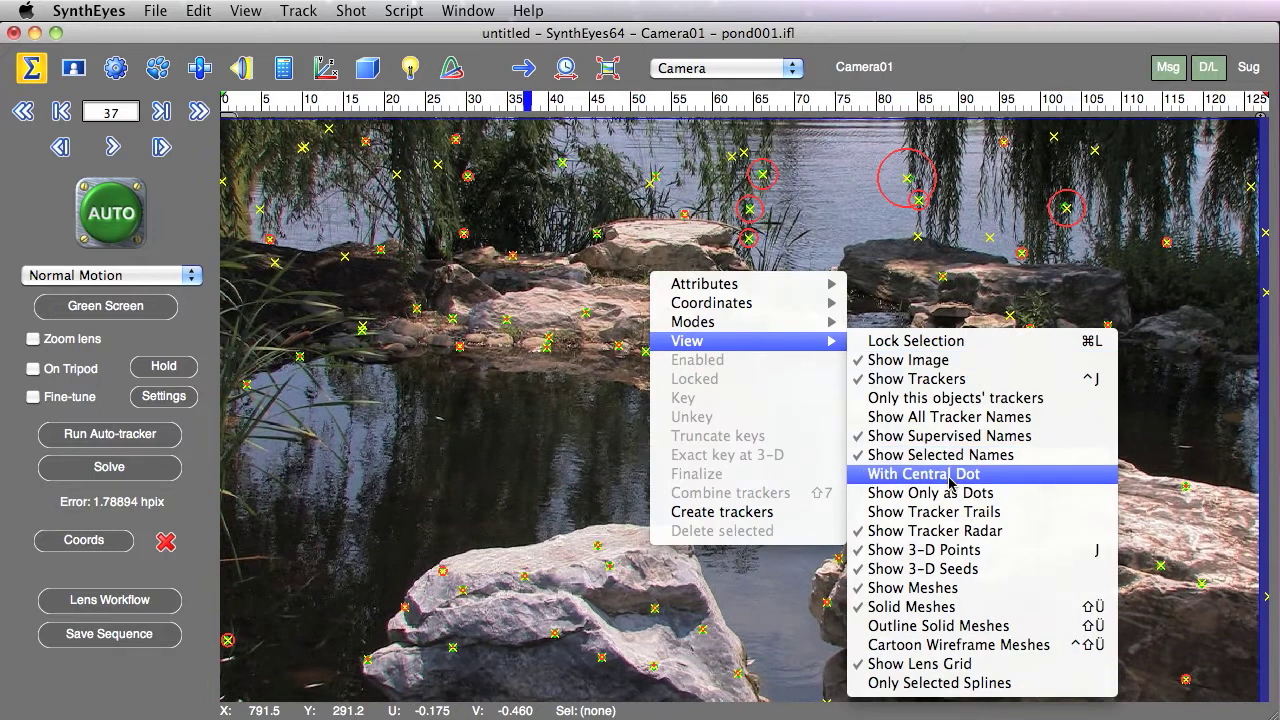
pyautogui.click(922, 474)
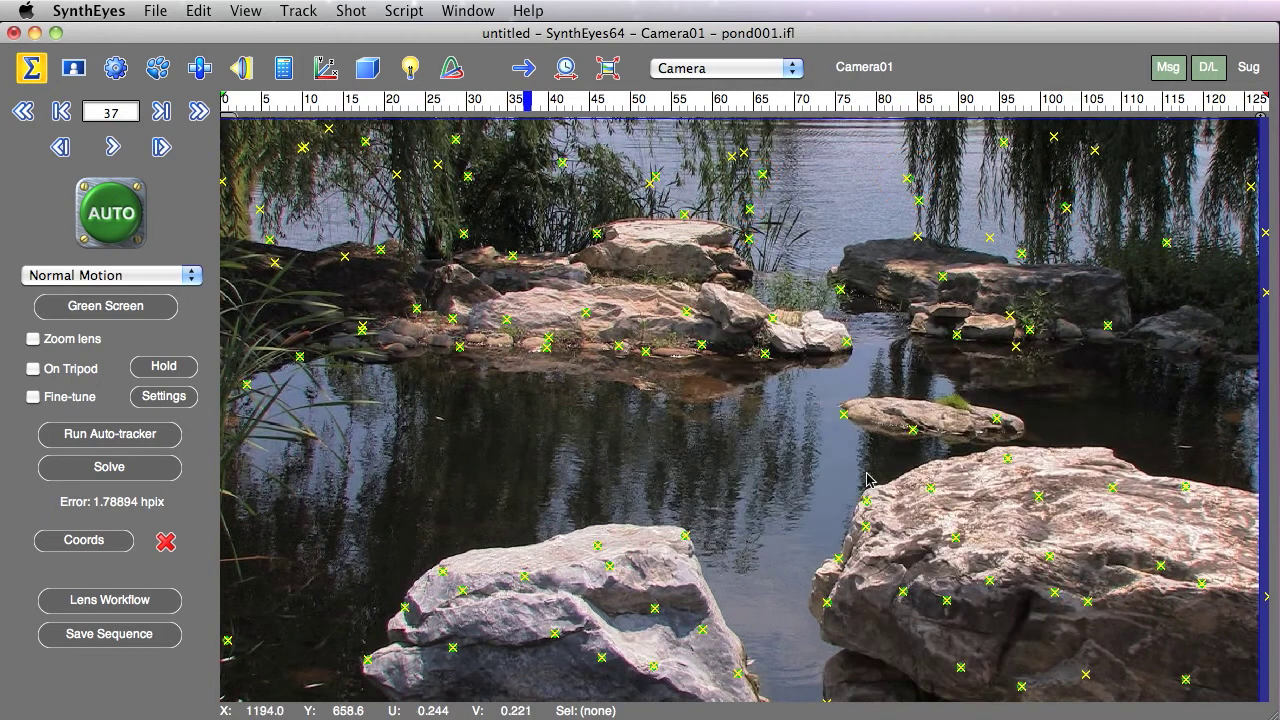
pyautogui.moveTo(548, 284)
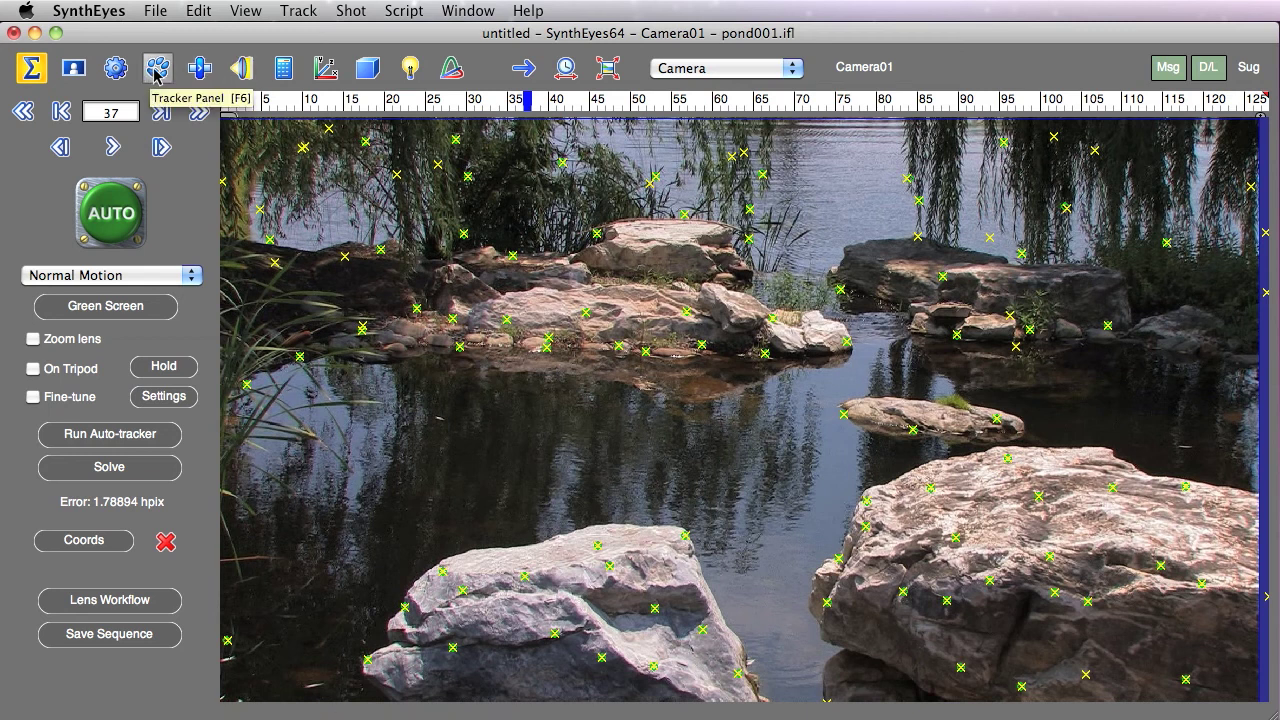
# - Launch the Set Color by RMS Error script from the Script menu
pyautogui.click(404, 12)
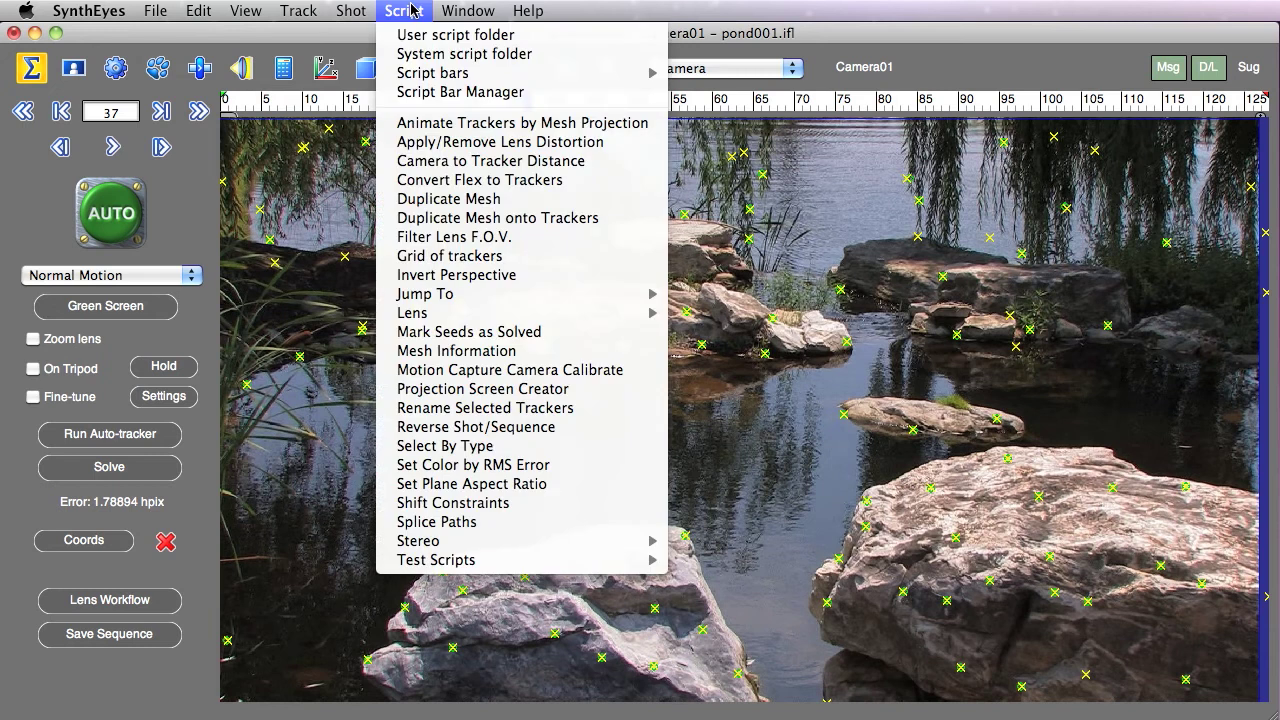
pyautogui.moveTo(444, 446)
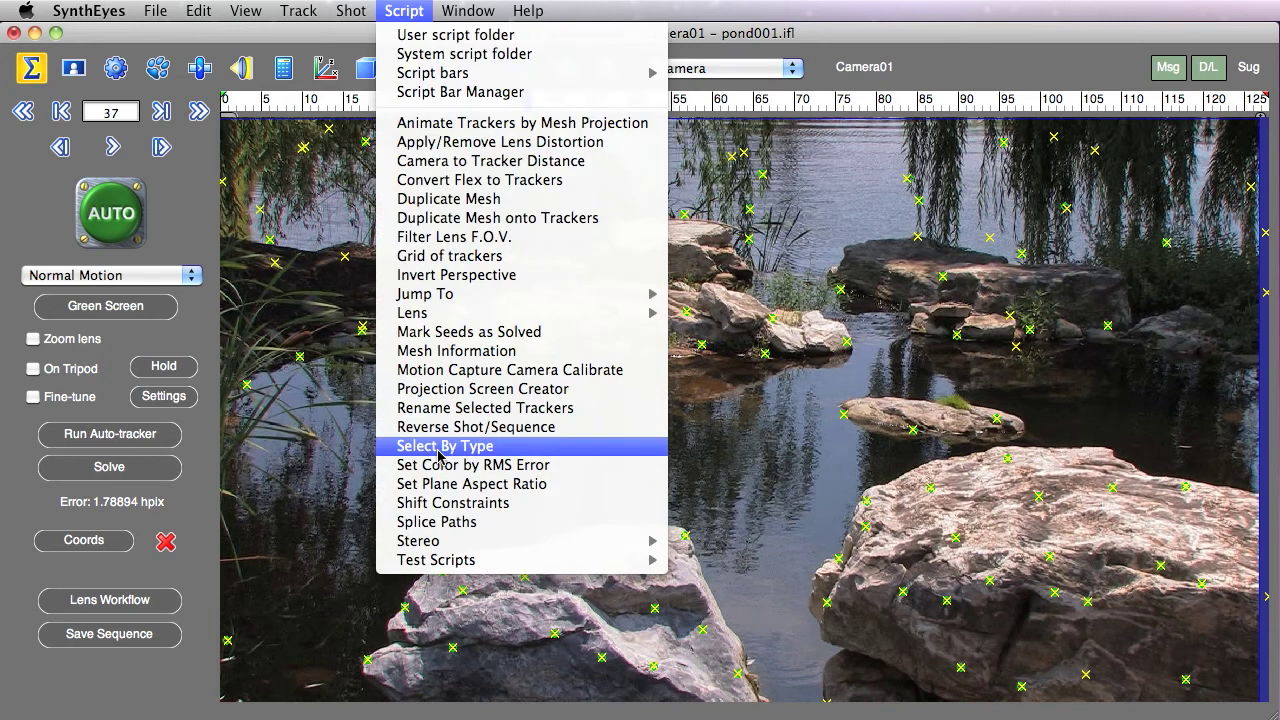
pyautogui.click(472, 464)
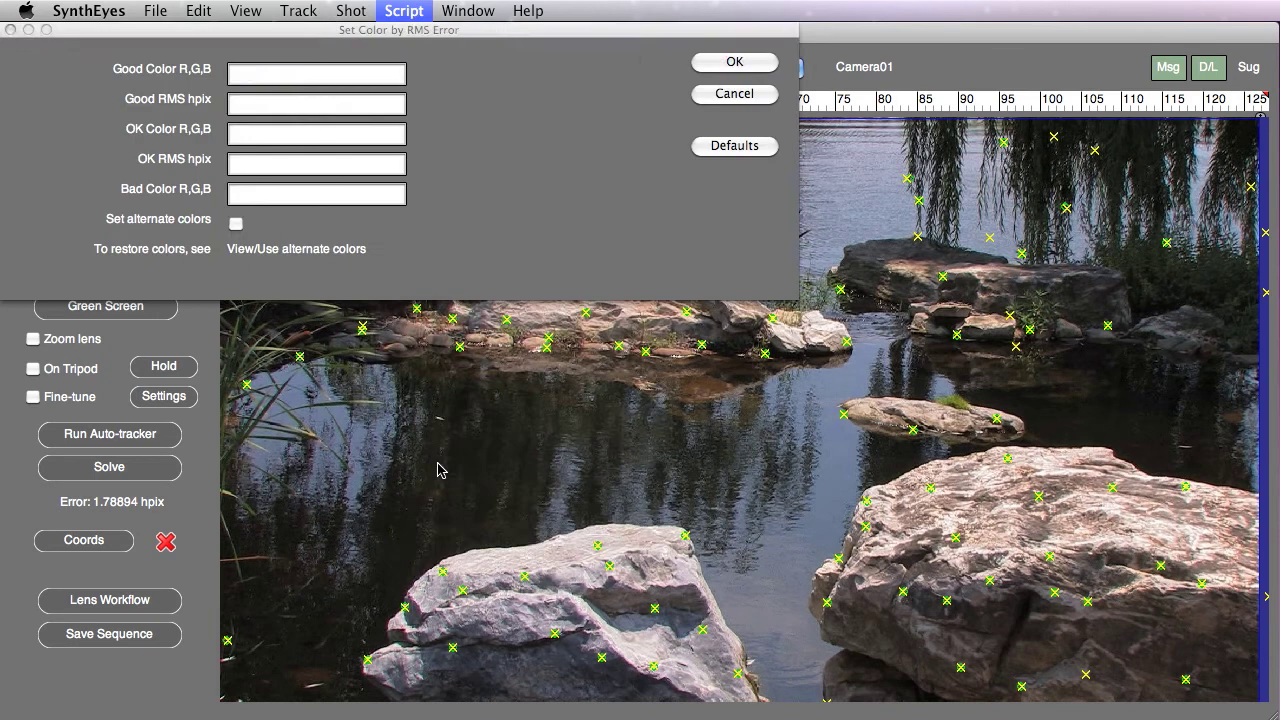
# - Enter green/yellow/red colours with 0.7 and 1.5 hpix thresholds and enable Set alternate colors
pyautogui.click(734, 144)
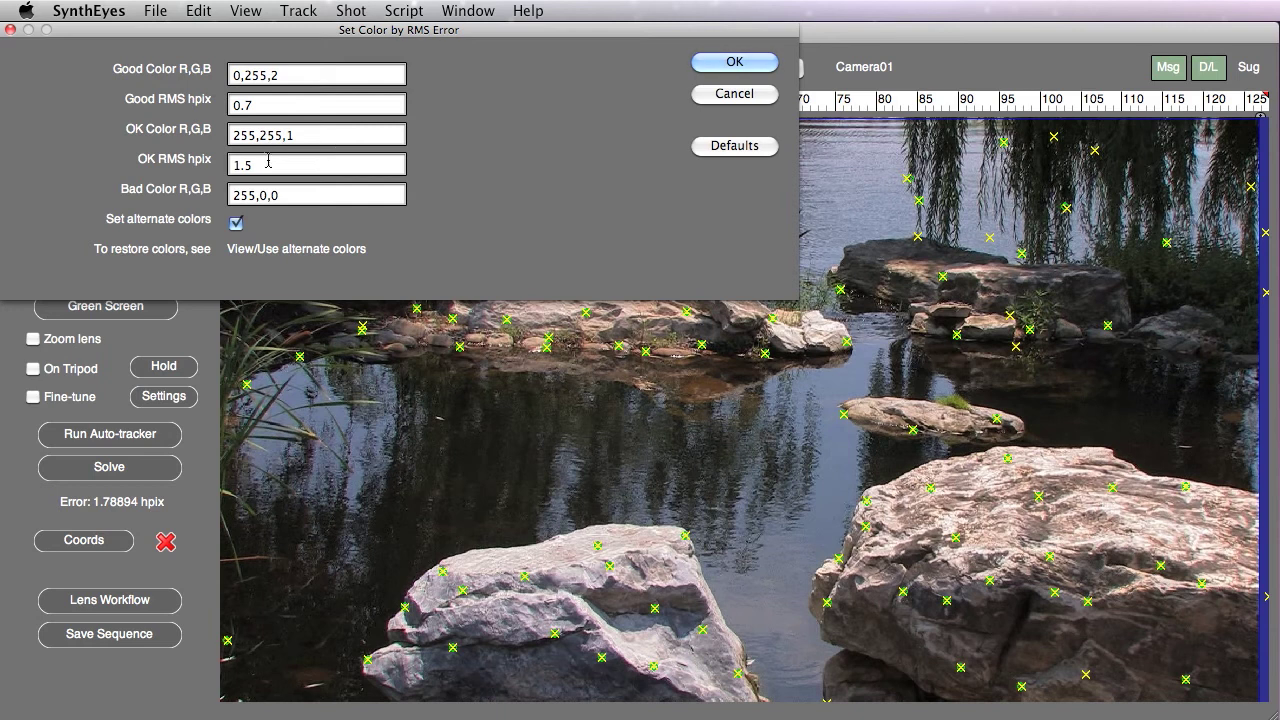
pyautogui.moveTo(304, 46)
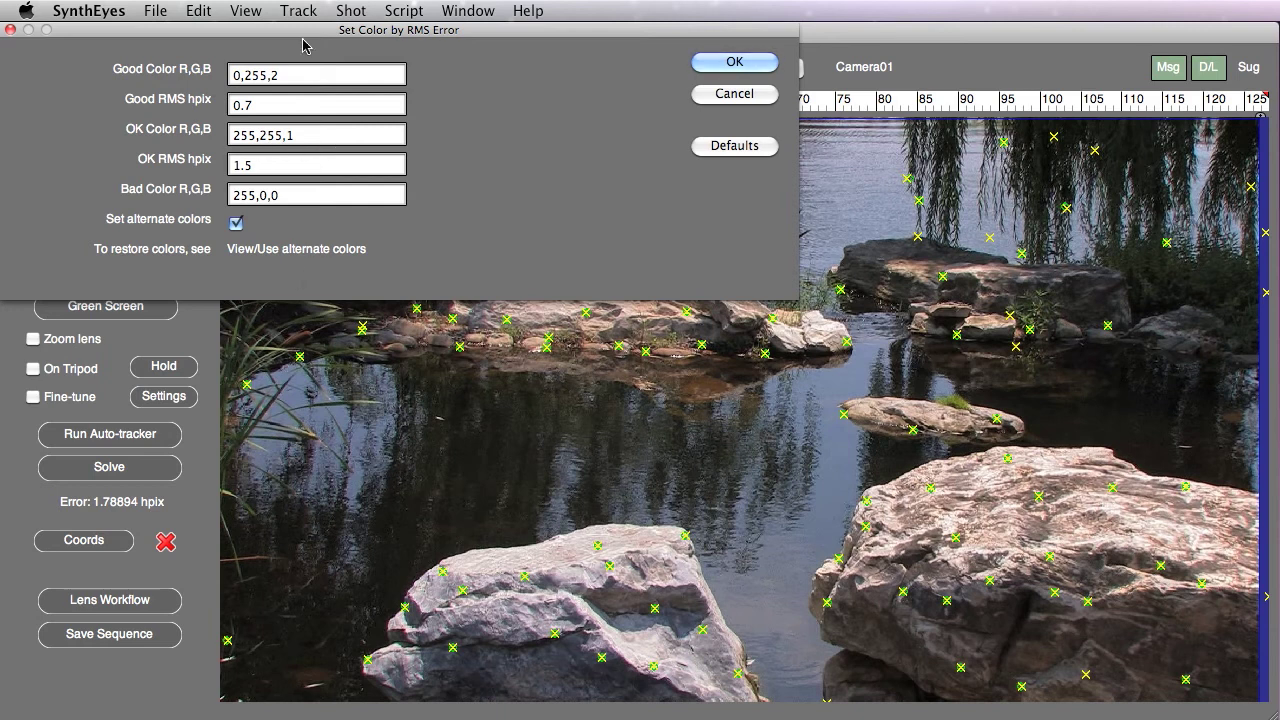
pyautogui.moveTo(734, 62)
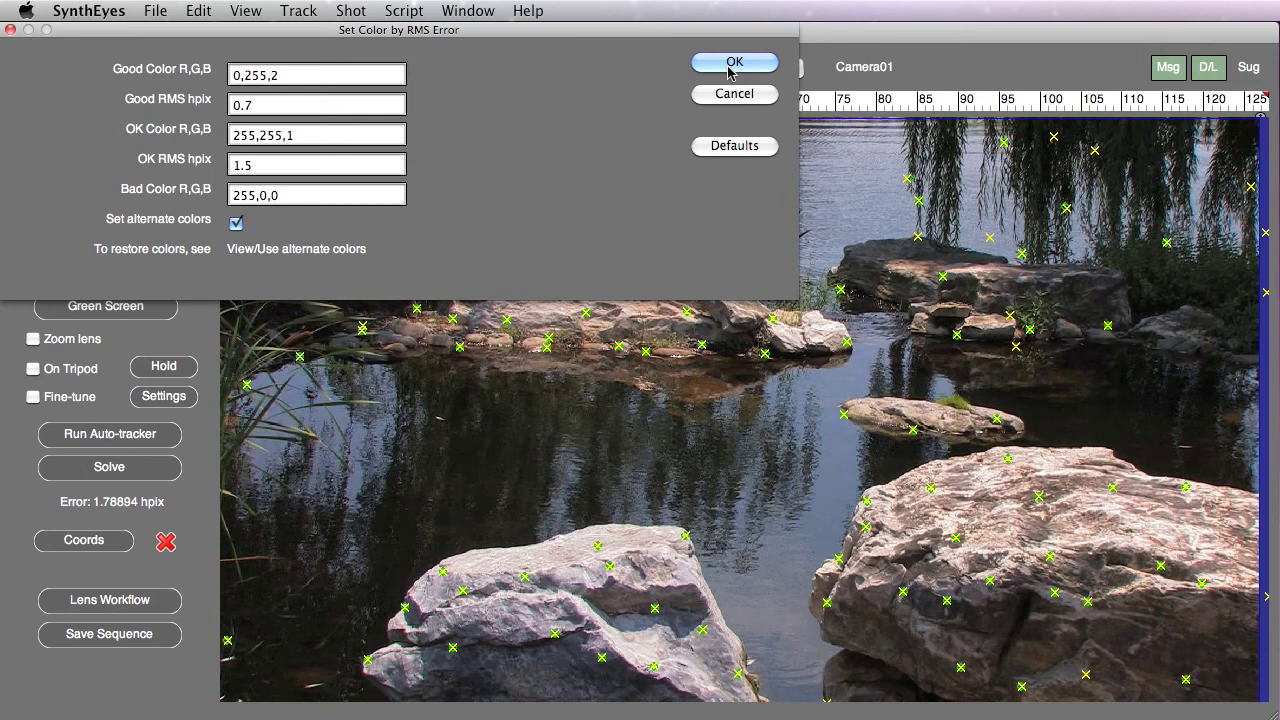
pyautogui.moveTo(716, 76)
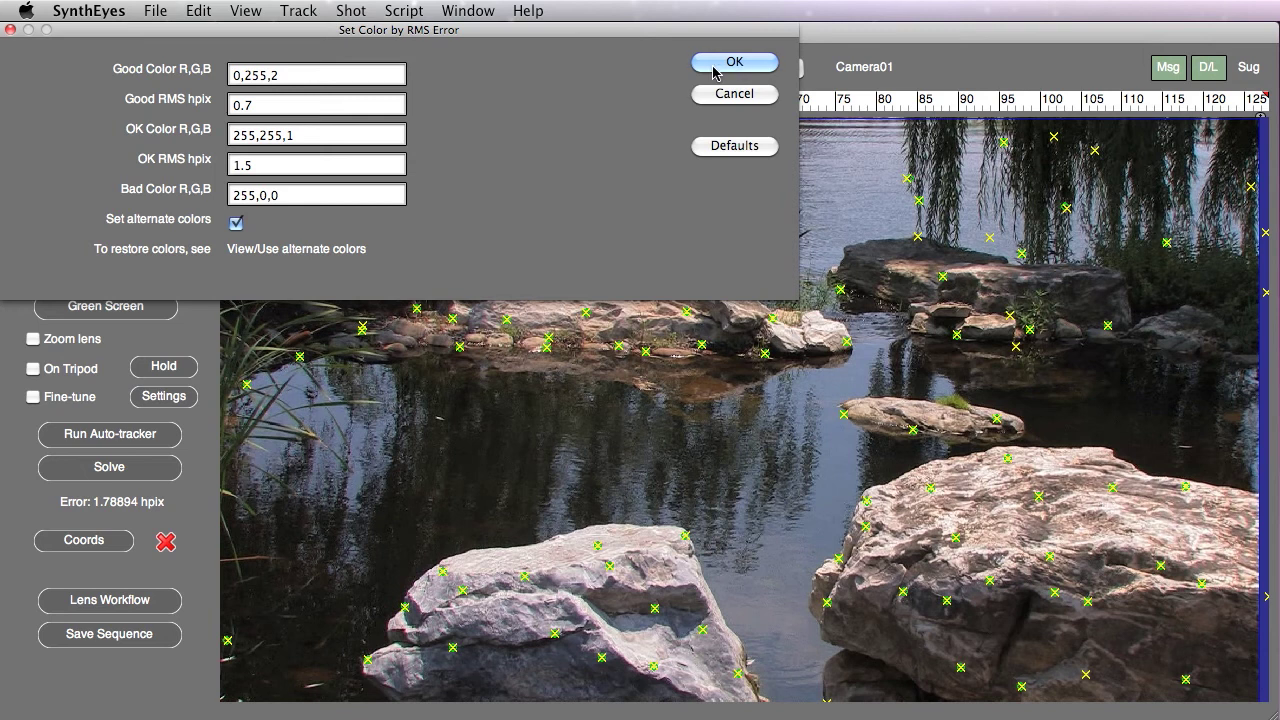
# - Apply the RMS-error colouring and scrub forward to check the green/yellow/red trackers
pyautogui.click(734, 60)
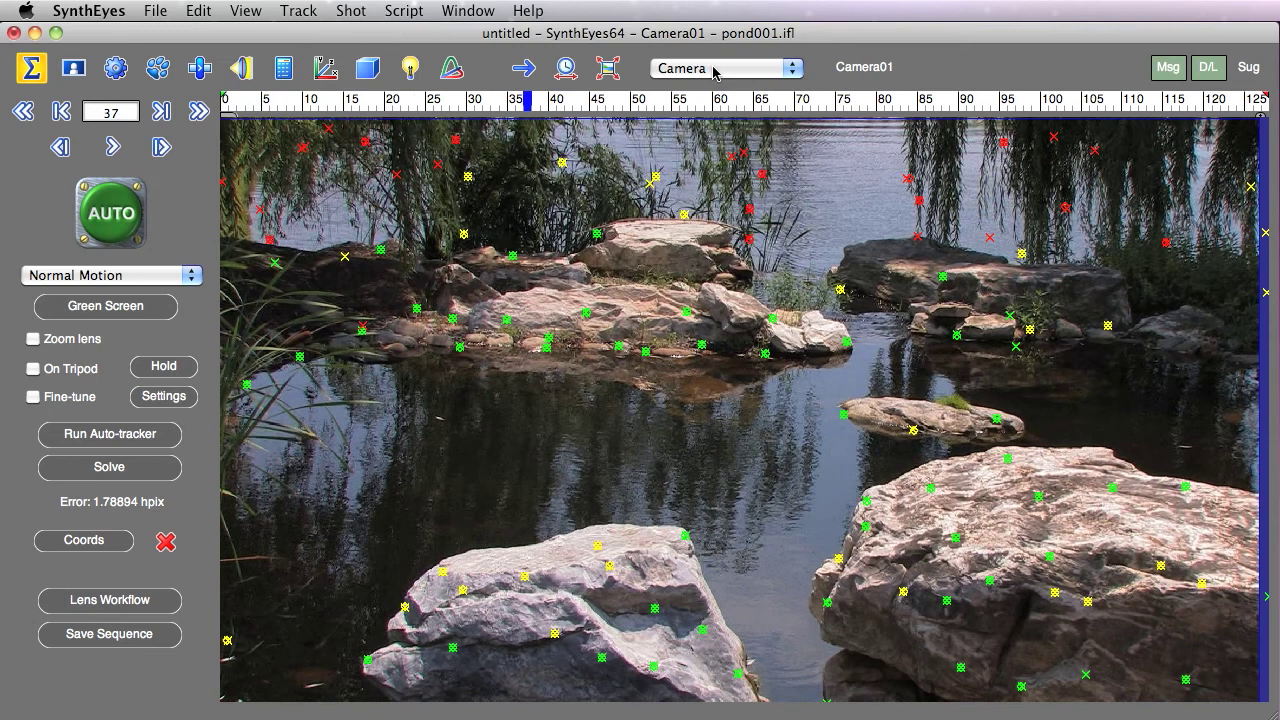
pyautogui.moveTo(736, 368)
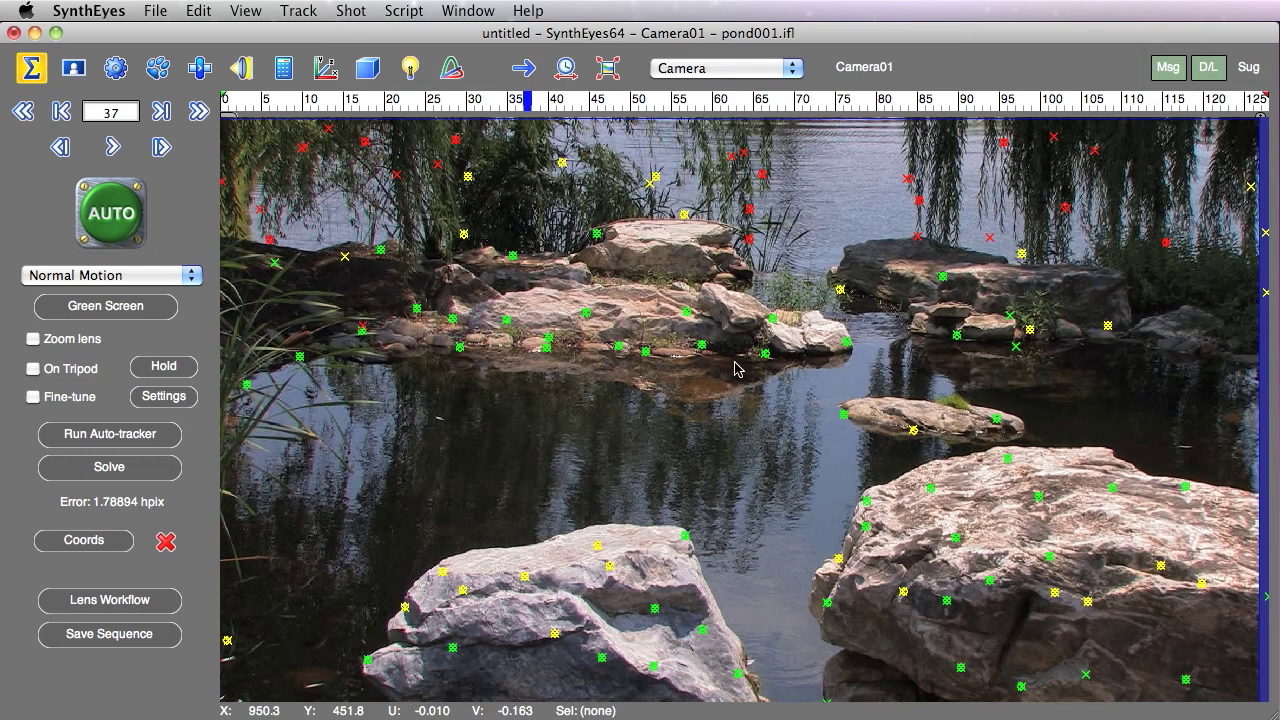
pyautogui.moveTo(652, 610)
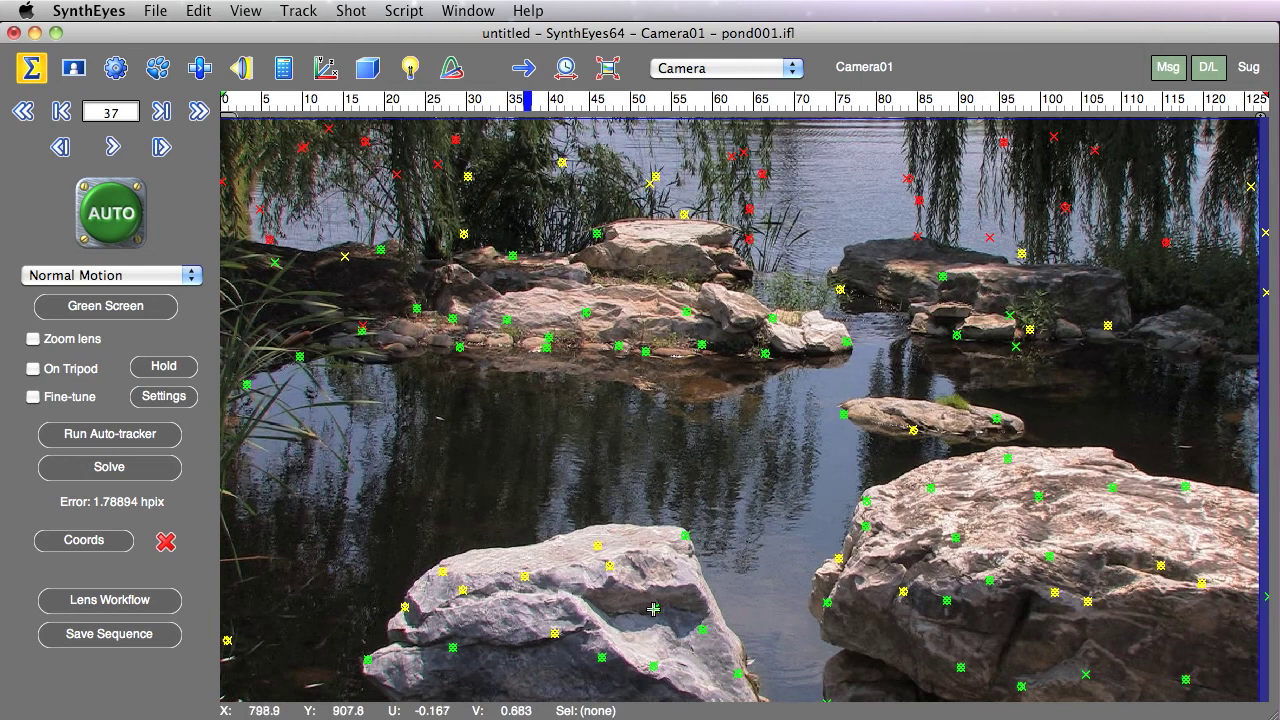
pyautogui.moveTo(1200, 514)
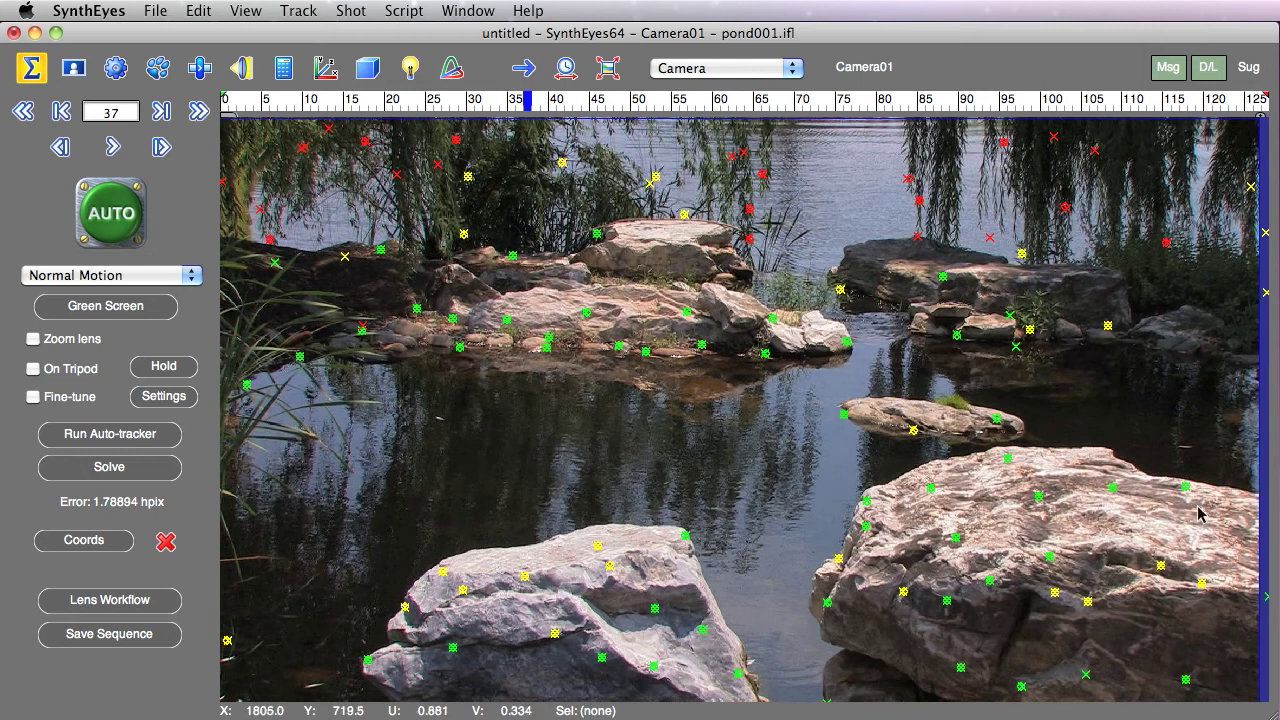
pyautogui.moveTo(312, 164)
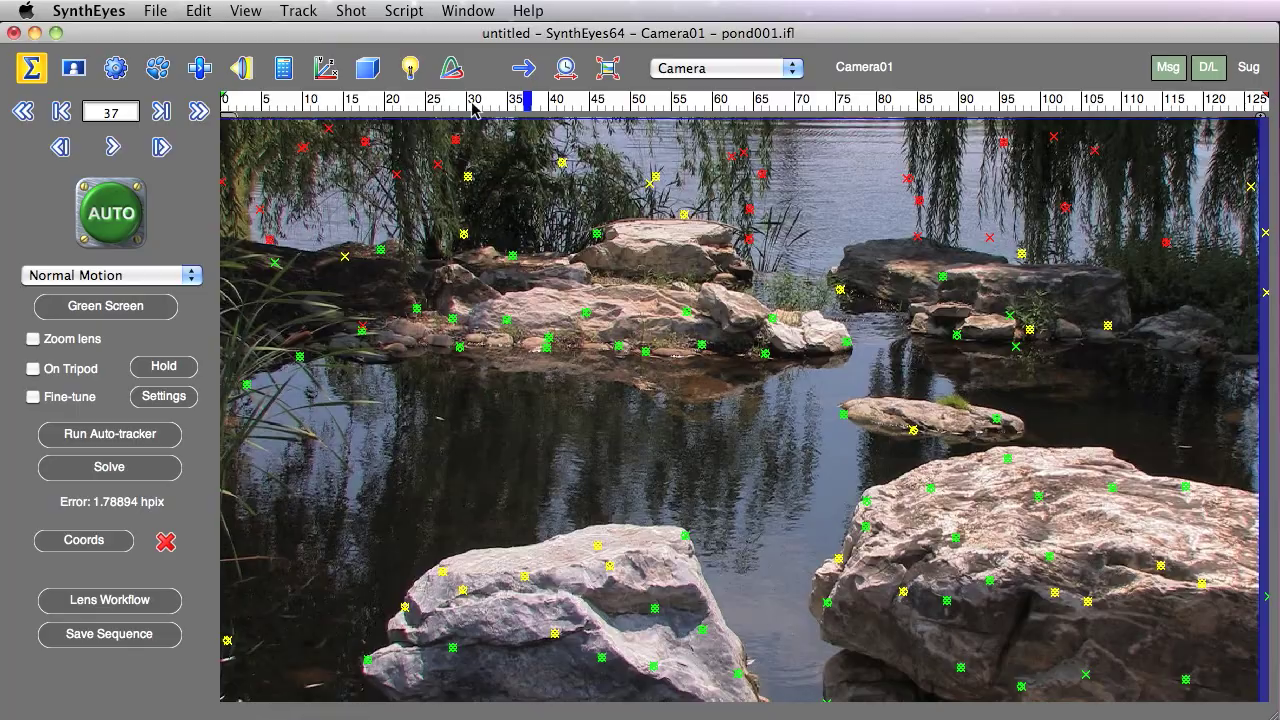
pyautogui.moveTo(524, 98); pyautogui.dragTo(856, 98)
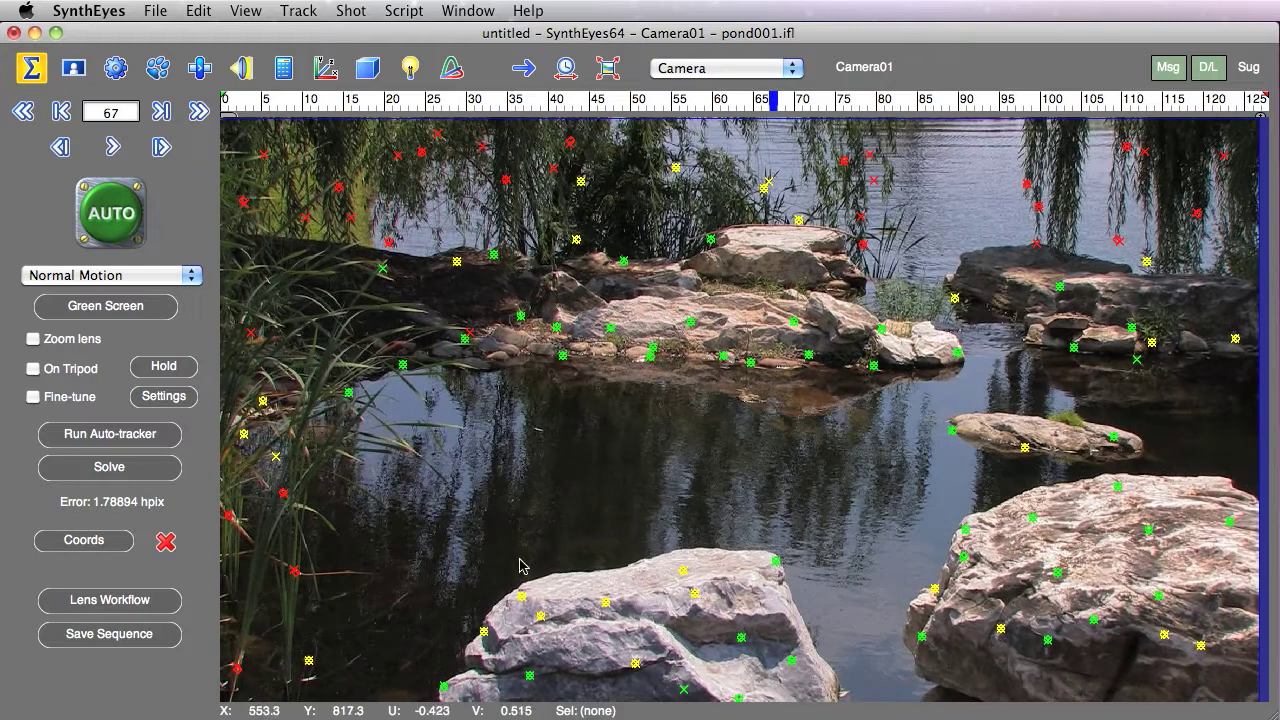
pyautogui.moveTo(648, 188)
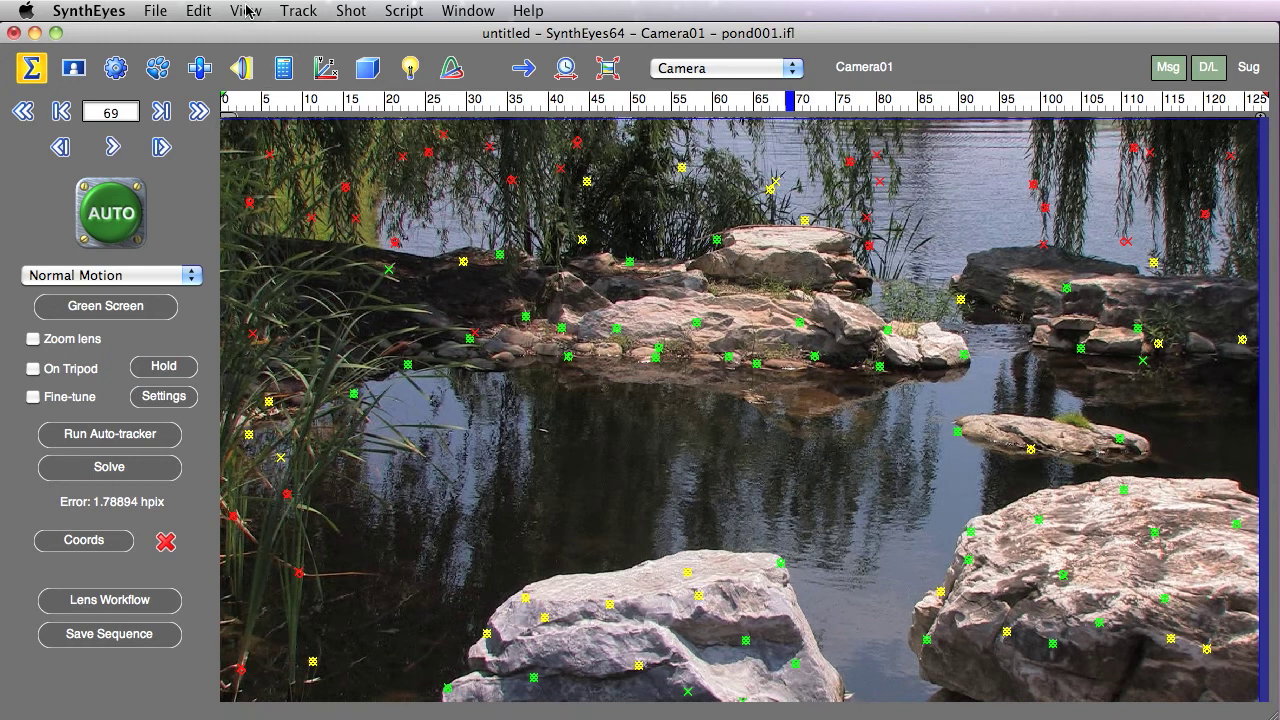
# - Uncheck Use Alternate Colors to restore standard tracker colours and enter the Tracker room
pyautogui.click(244, 12)
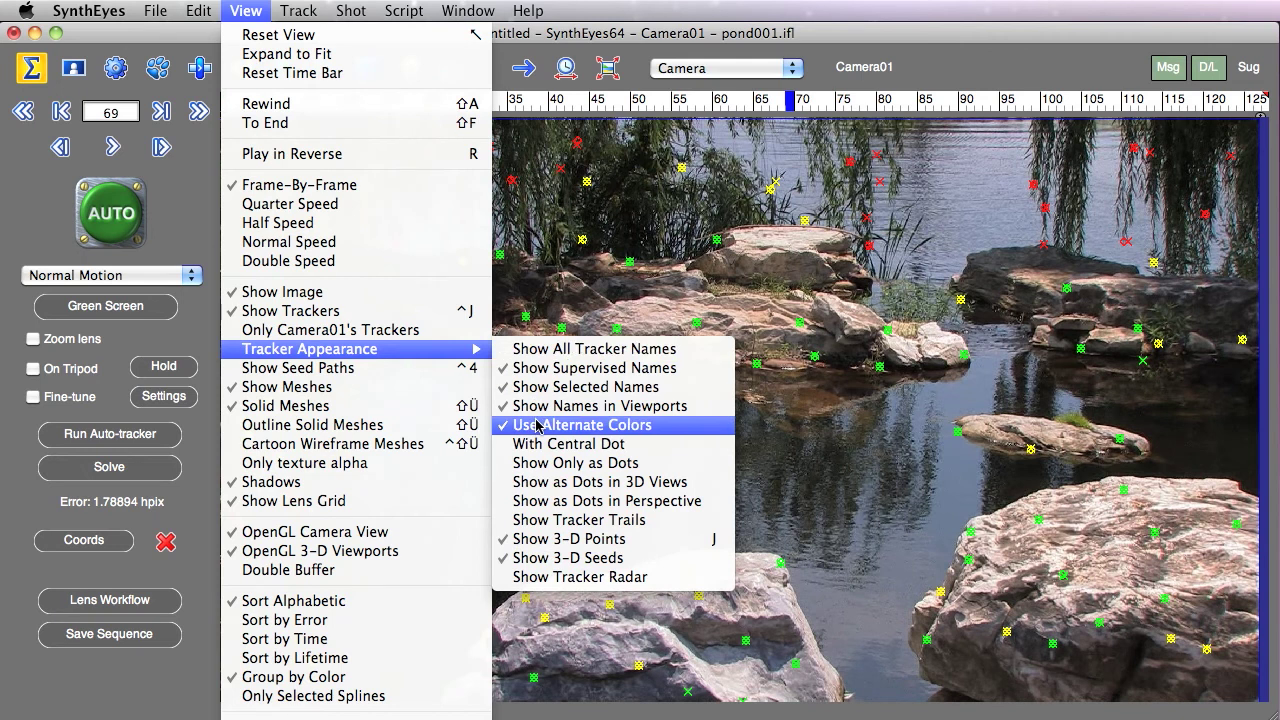
pyautogui.click(580, 424)
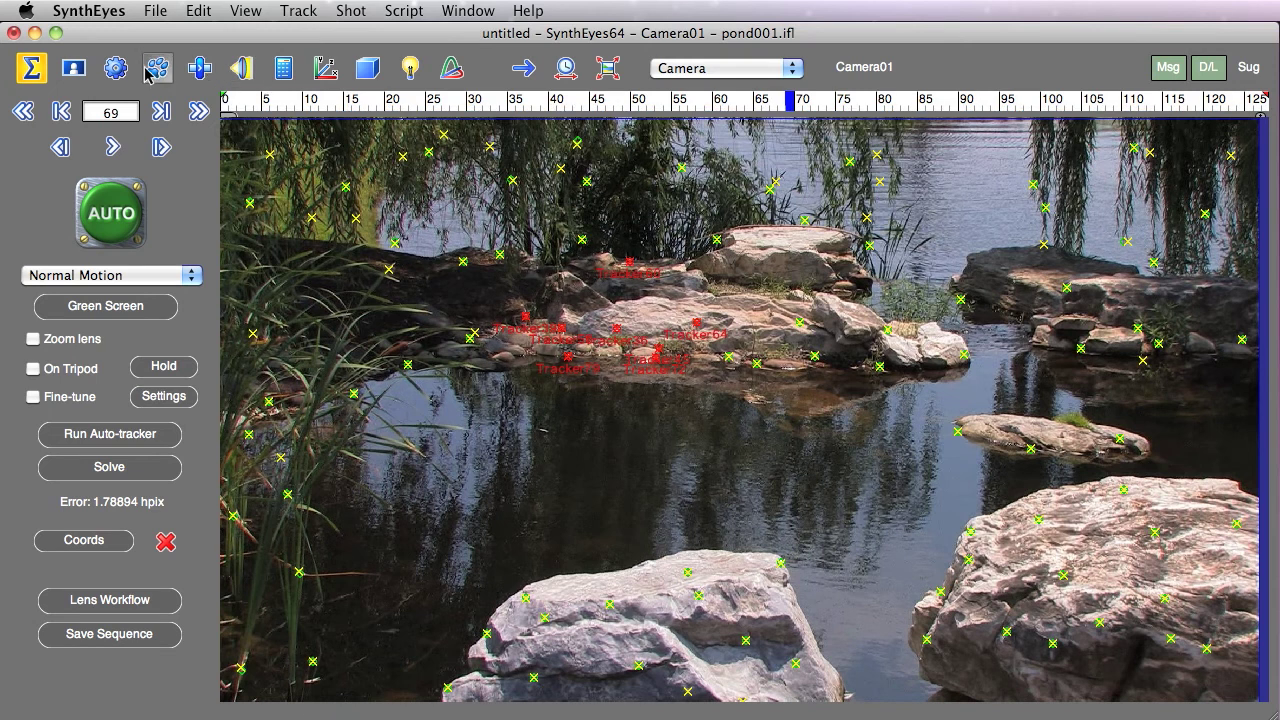
pyautogui.click(156, 68)
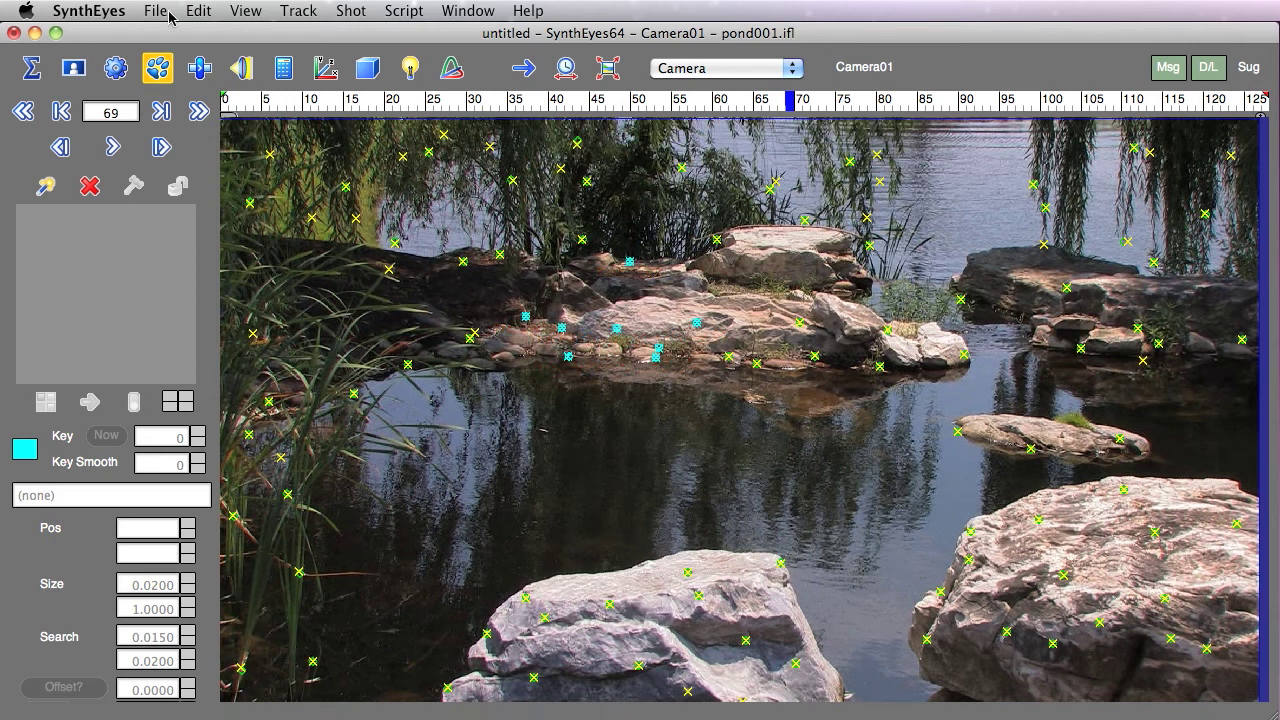
pyautogui.moveTo(250, 14)
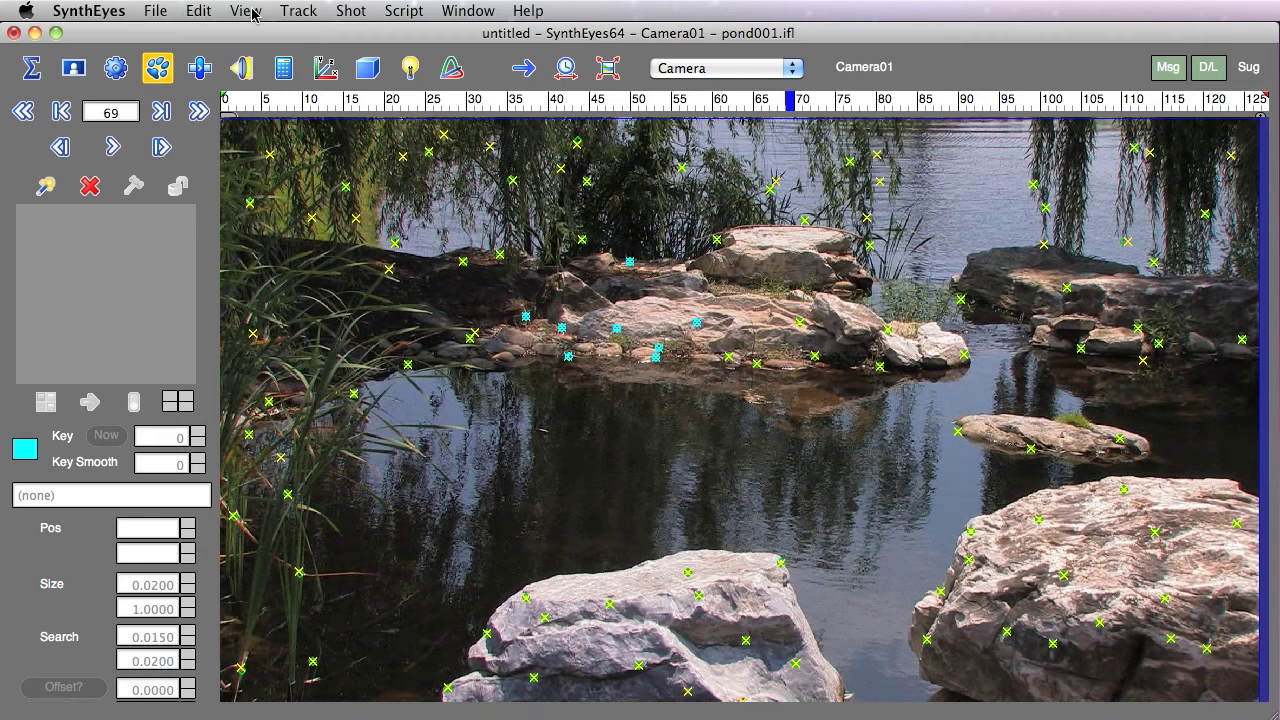
pyautogui.click(244, 12)
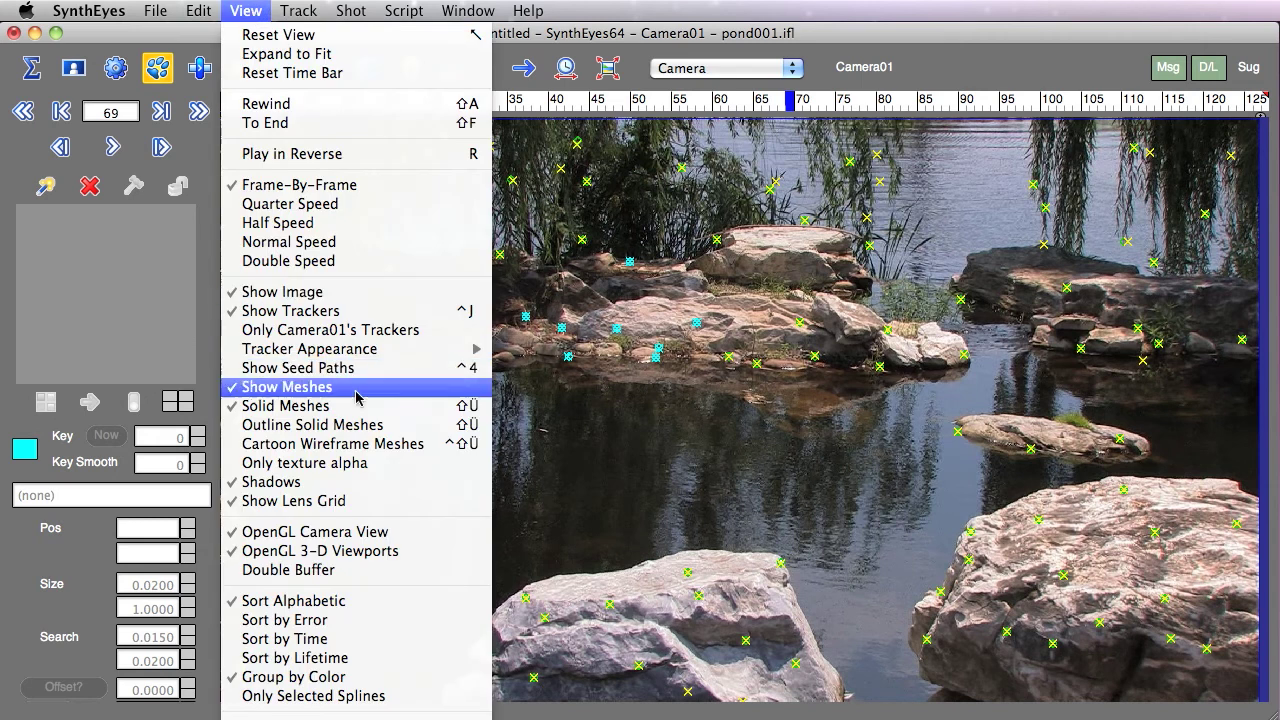
pyautogui.moveTo(310, 348)
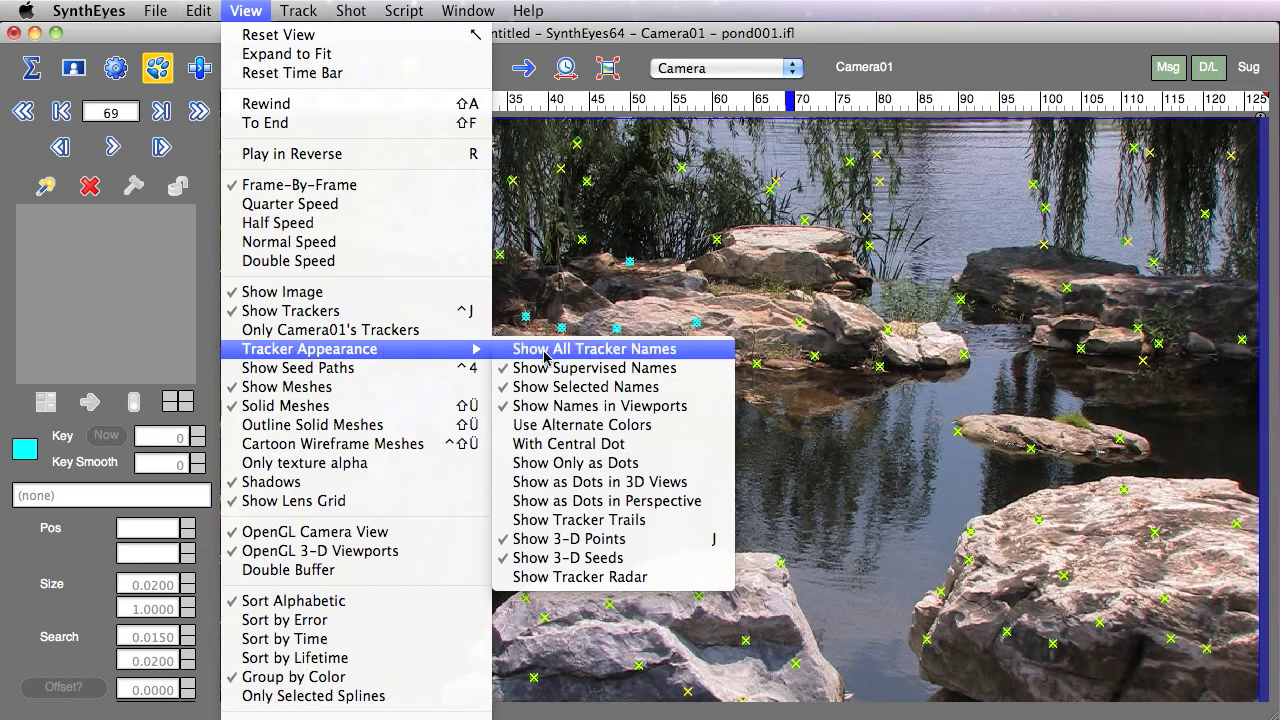
pyautogui.click(594, 348)
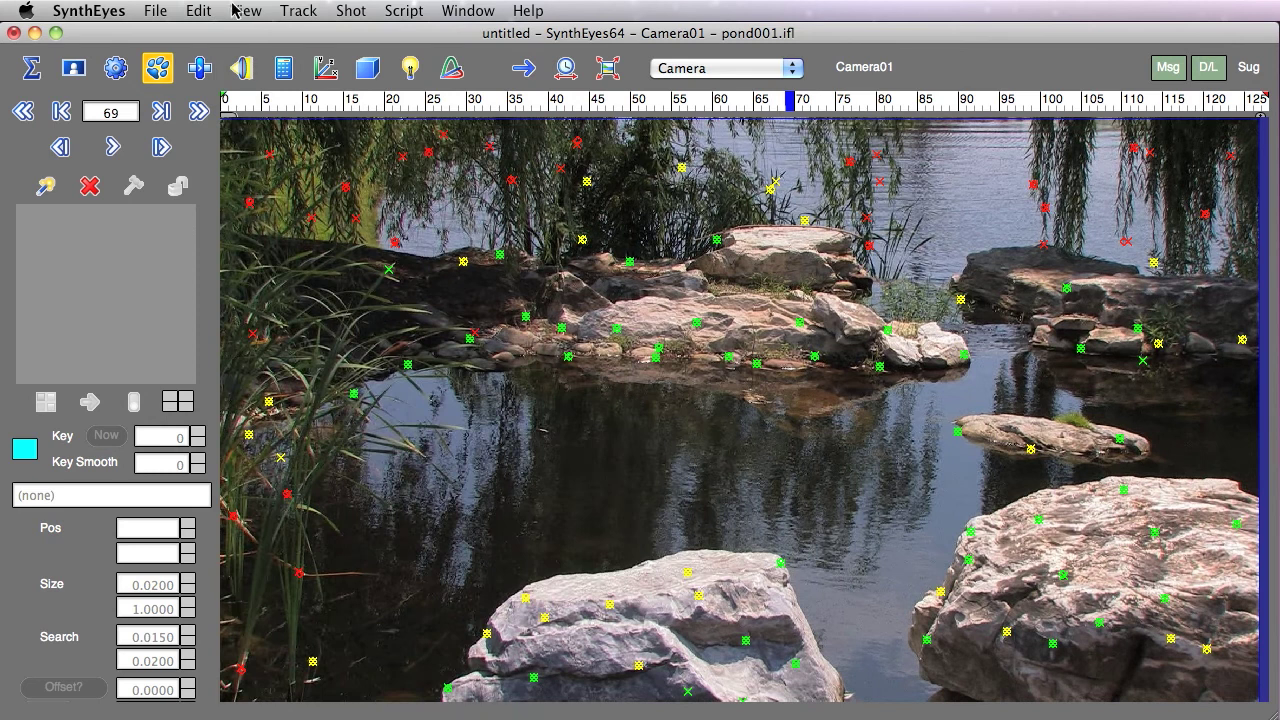
pyautogui.moveTo(240, 12)
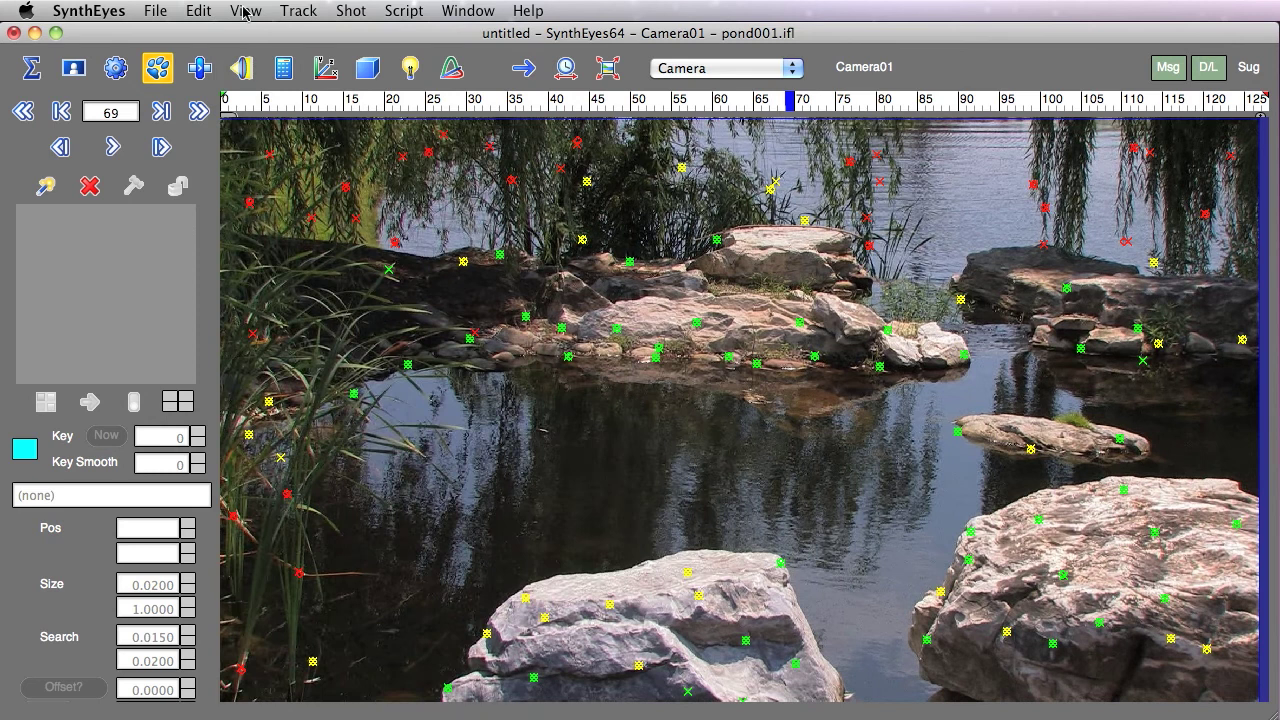
pyautogui.click(244, 12)
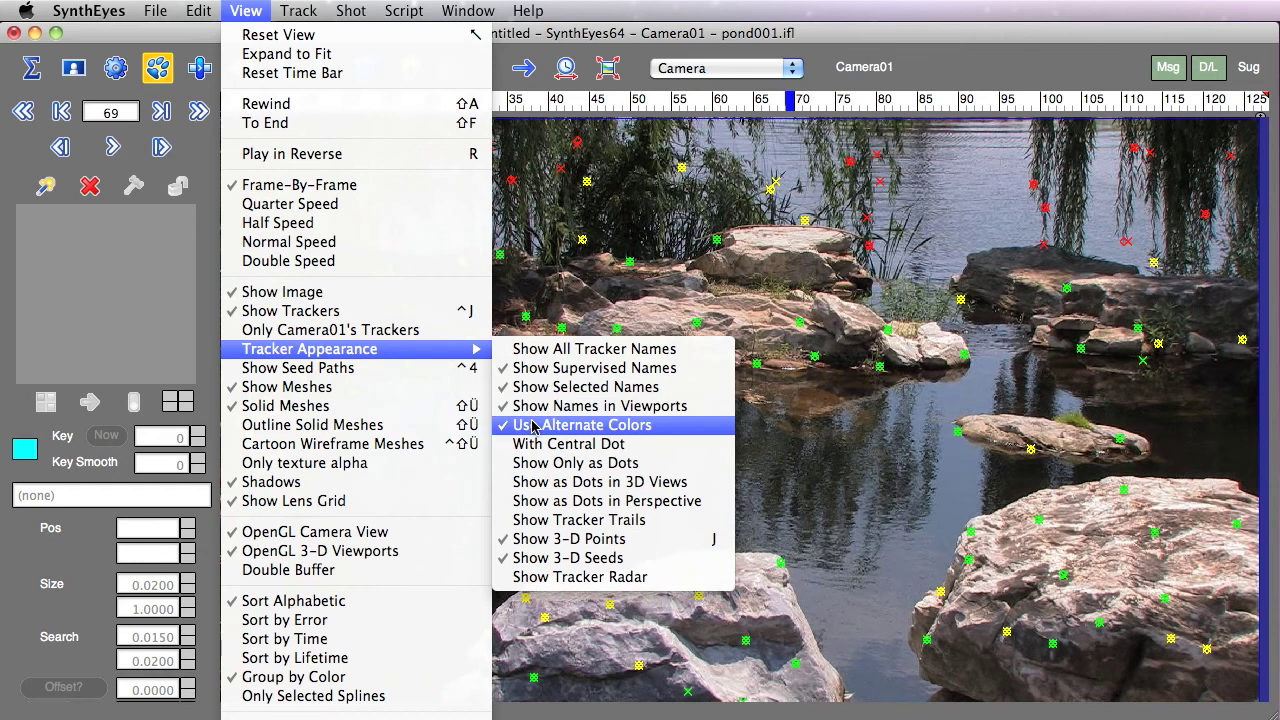
pyautogui.click(584, 424)
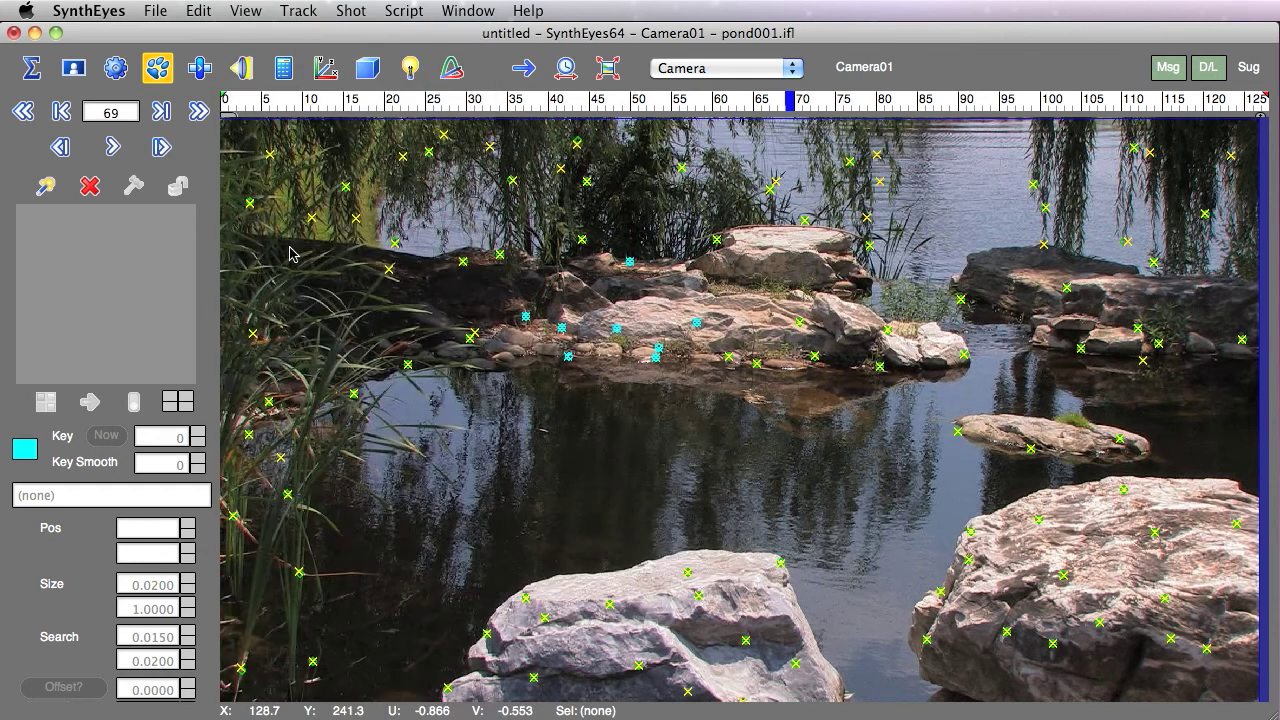